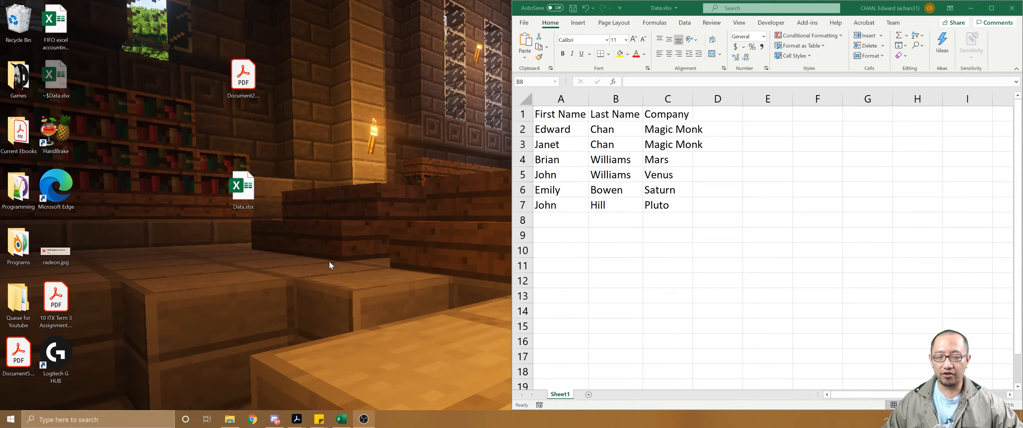
{"action": "mouse_move", "coordinate": [595, 136]}
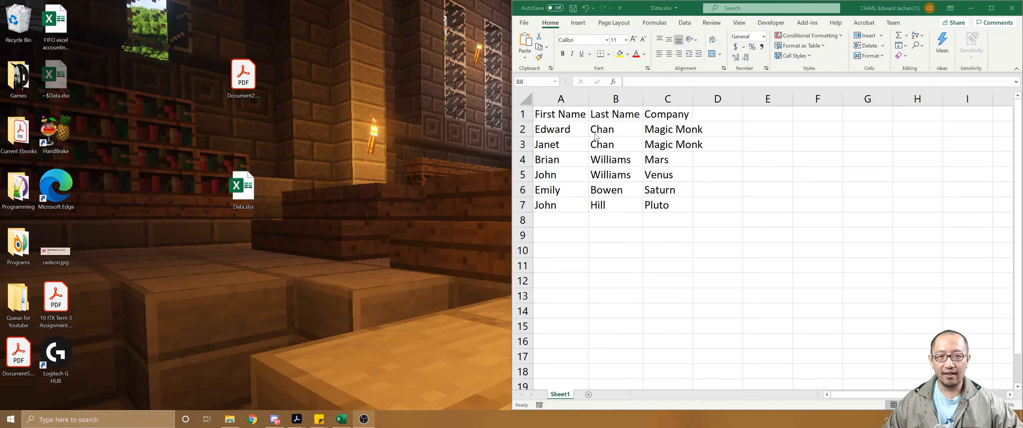
Look over the first two person records in the data sheet, then start a new blank document.
{"action": "left_click_drag", "start_coordinate": [560, 129], "coordinate": [667, 128]}
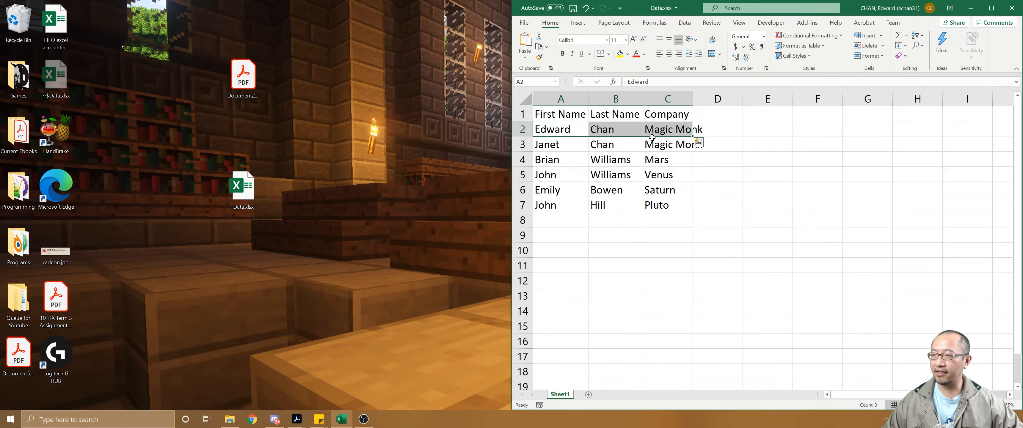
{"action": "left_click", "coordinate": [566, 145]}
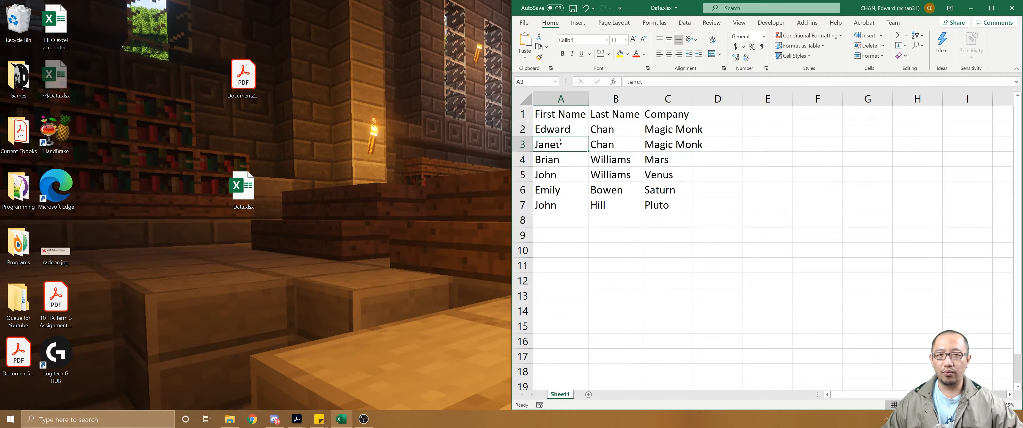
{"action": "left_click_drag", "start_coordinate": [560, 145], "coordinate": [667, 145]}
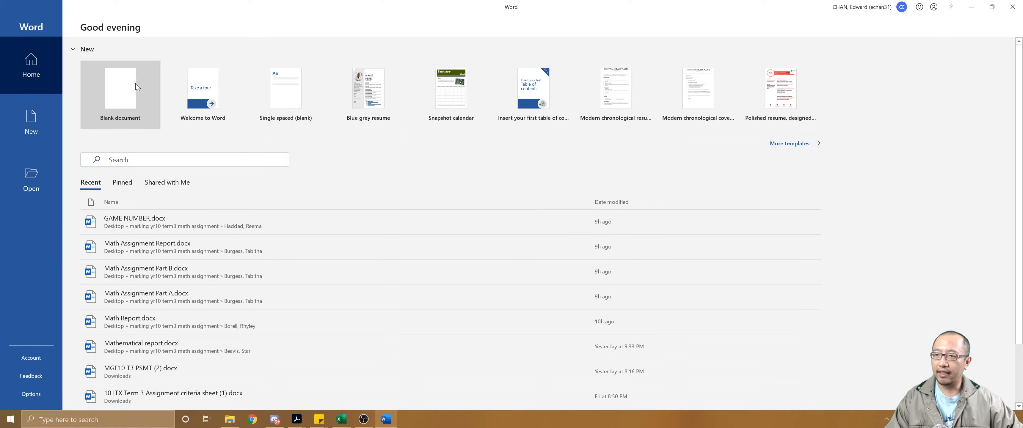
{"action": "mouse_move", "coordinate": [137, 87]}
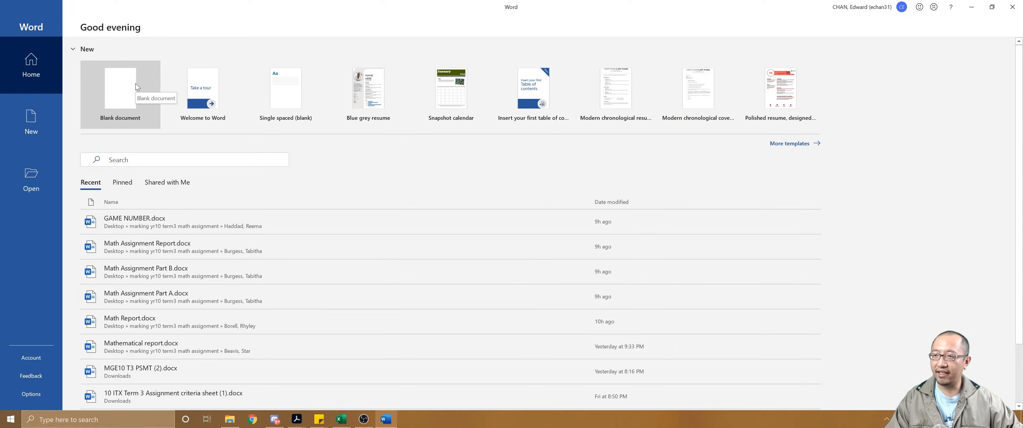
{"action": "left_click", "coordinate": [120, 87]}
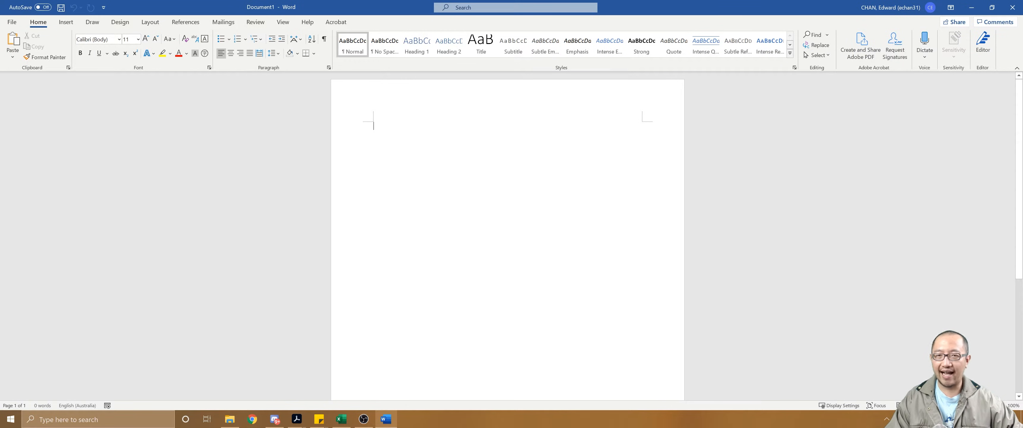
{"action": "mouse_move", "coordinate": [335, 162]}
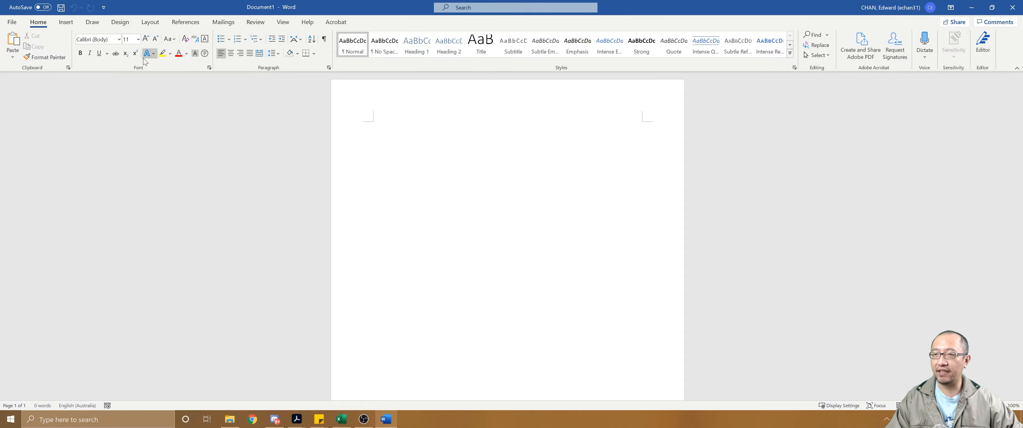
Insert an empty 2x8 table into the document and select it.
{"action": "left_click", "coordinate": [66, 22]}
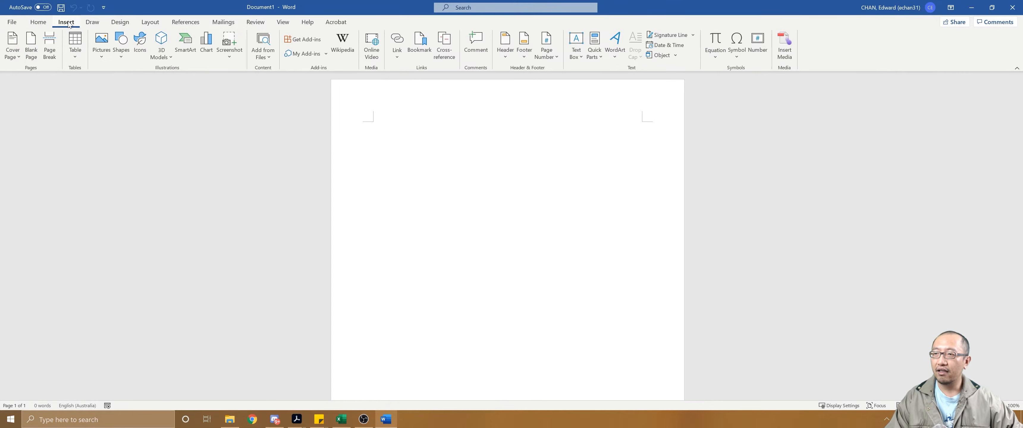
{"action": "left_click", "coordinate": [75, 40]}
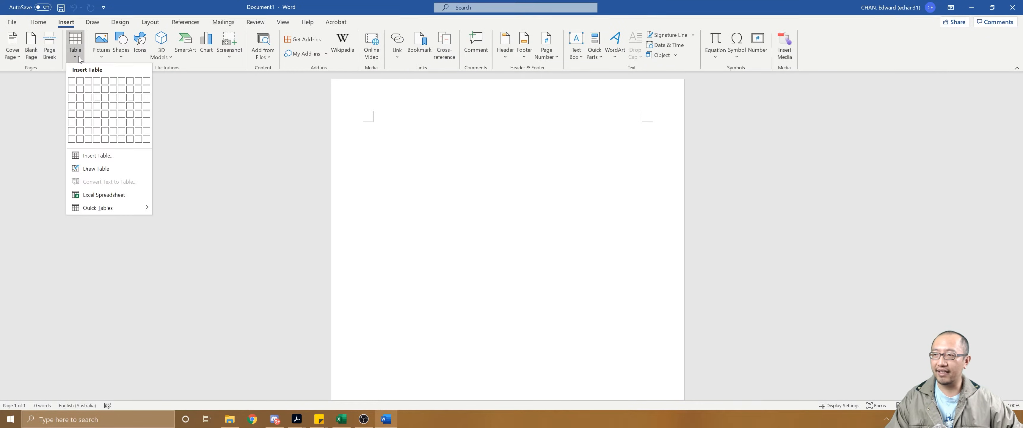
{"action": "mouse_move", "coordinate": [84, 106]}
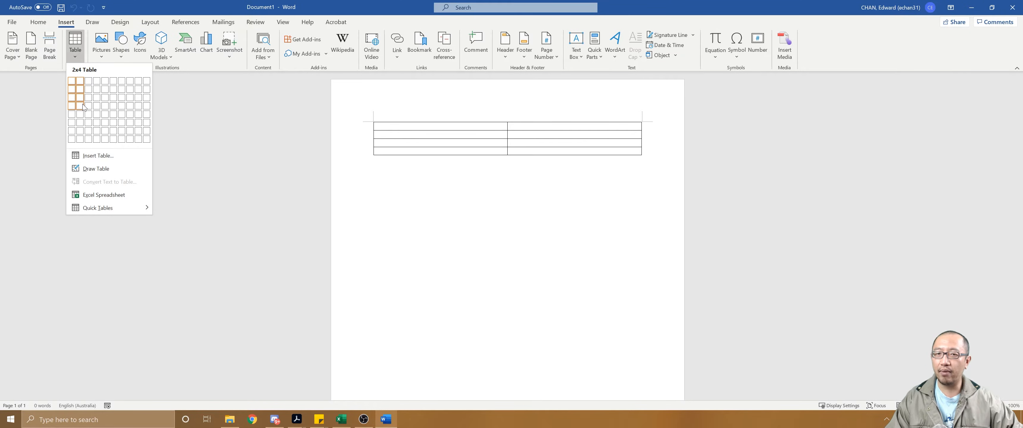
{"action": "mouse_move", "coordinate": [85, 141]}
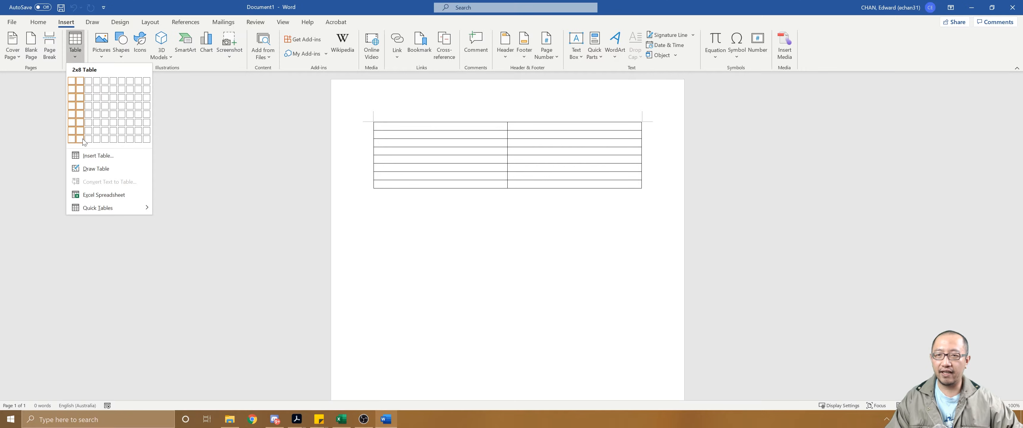
{"action": "left_click", "coordinate": [80, 139]}
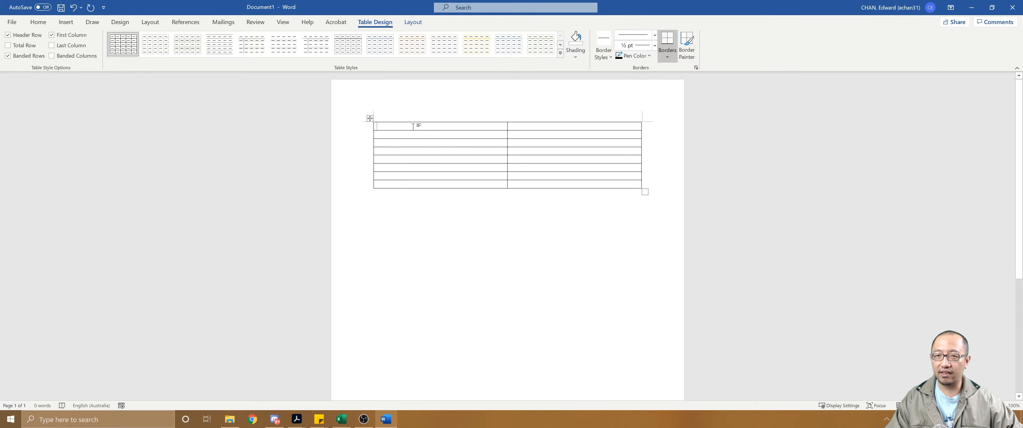
{"action": "left_click_drag", "start_coordinate": [440, 127], "coordinate": [441, 175]}
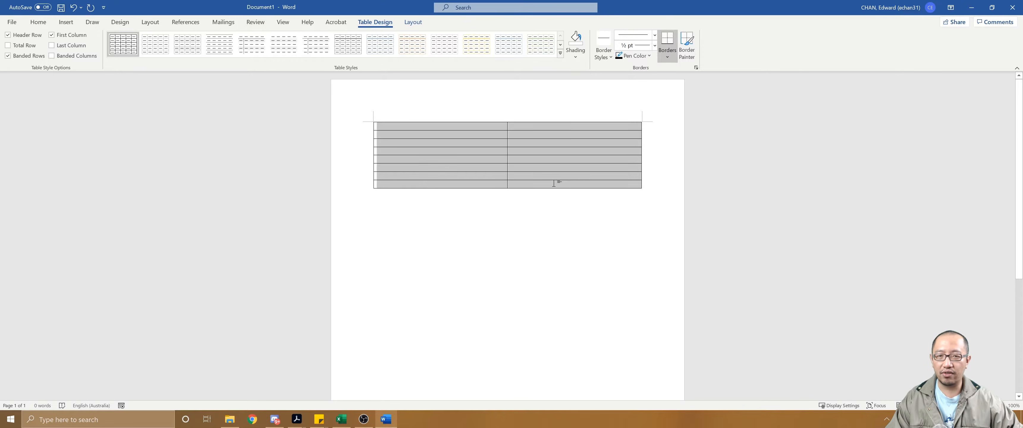
{"action": "mouse_move", "coordinate": [550, 183]}
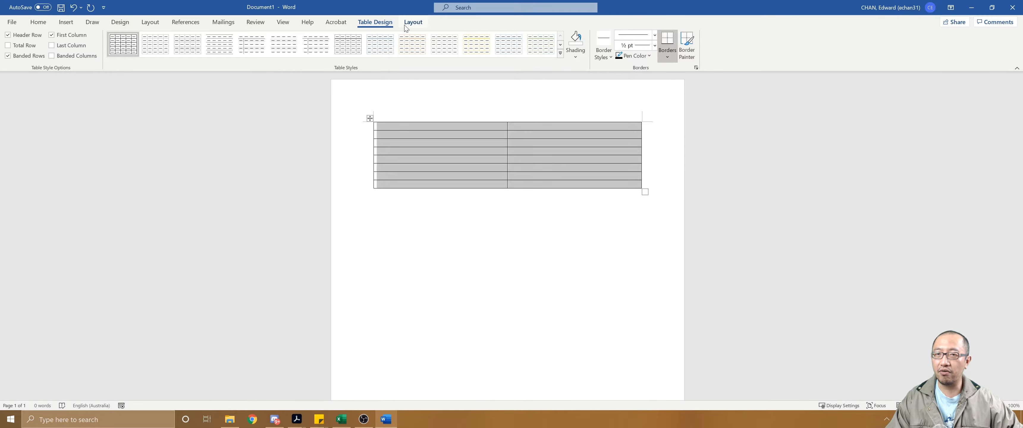
Add rows below until the table fills the page, then select the whole table.
{"action": "left_click", "coordinate": [413, 22]}
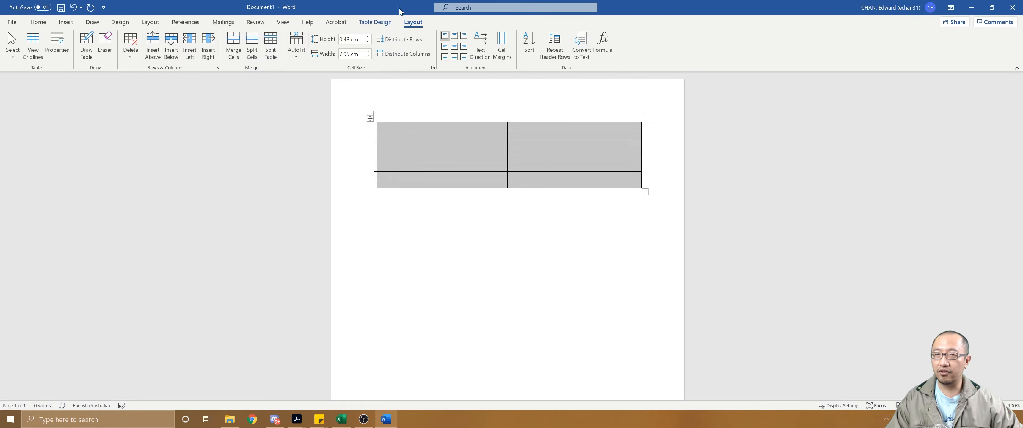
{"action": "mouse_move", "coordinate": [161, 94]}
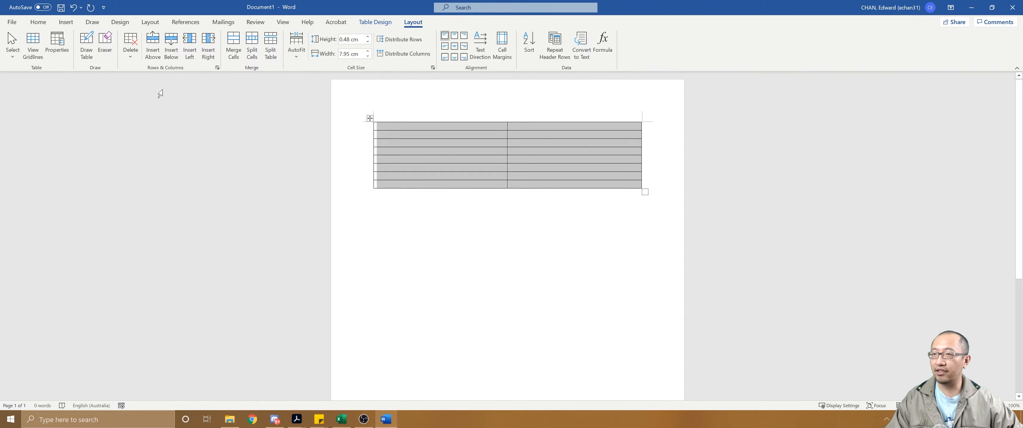
{"action": "left_click", "coordinate": [171, 44]}
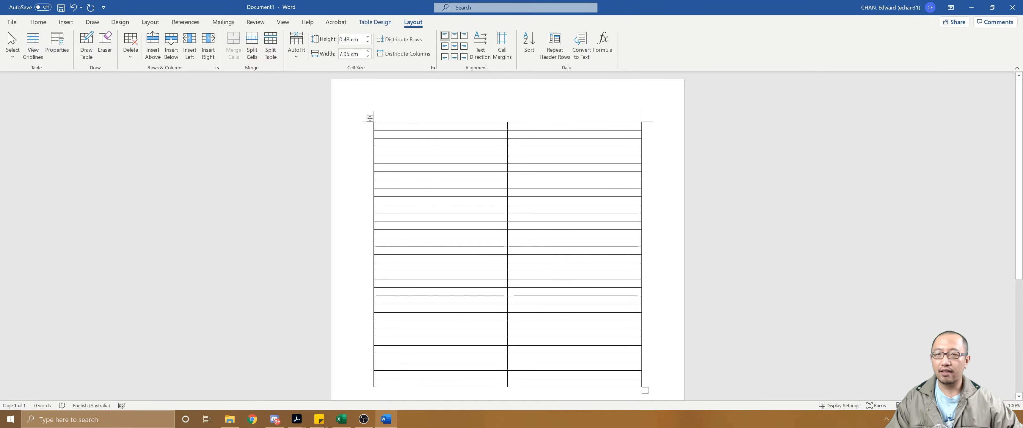
{"action": "left_click", "coordinate": [370, 118]}
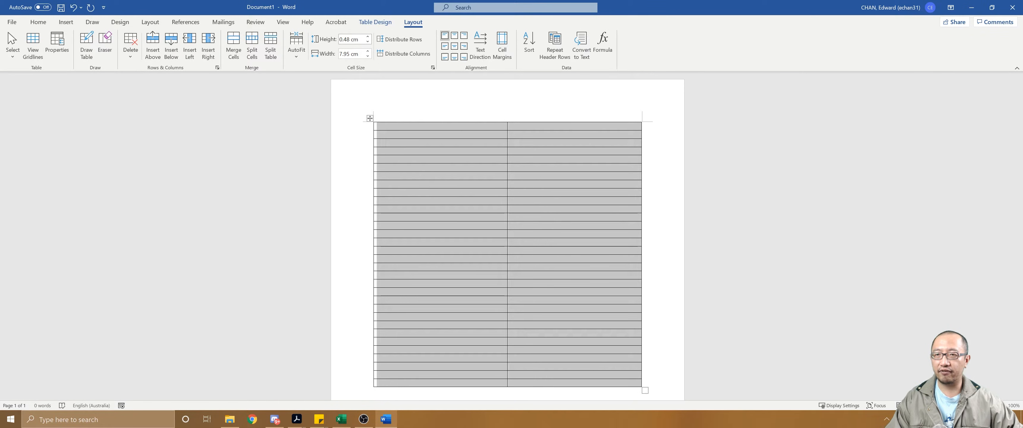
{"action": "mouse_move", "coordinate": [368, 40]}
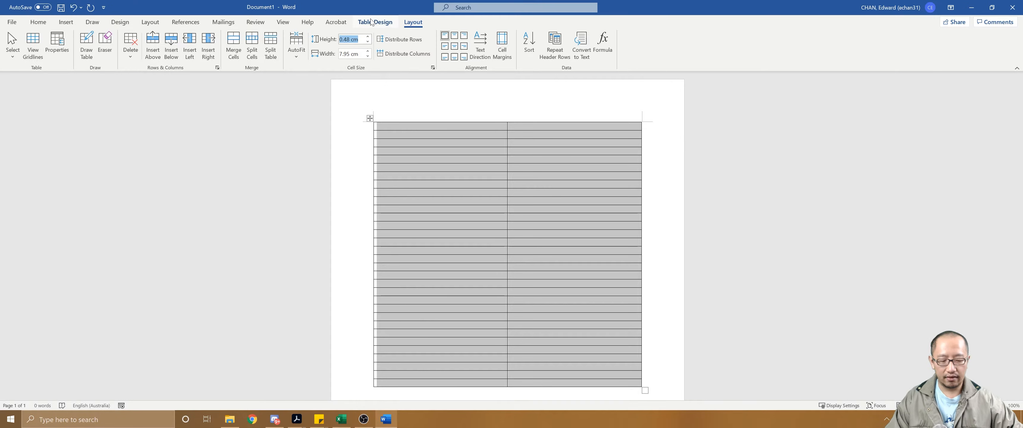
Set the row height to 5 cm so the cells become large boxes over eight pages.
{"action": "type", "text": "5 cm"}
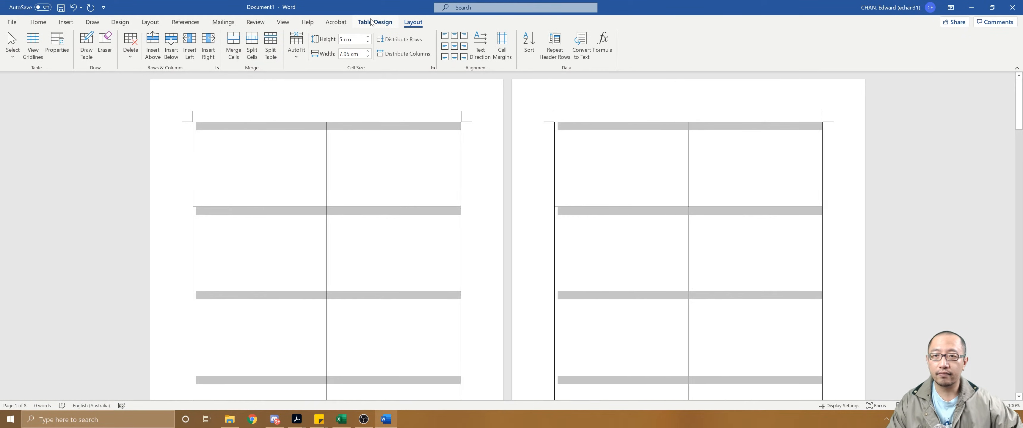
{"action": "scroll", "scroll_direction": "down", "scroll_amount": 3}
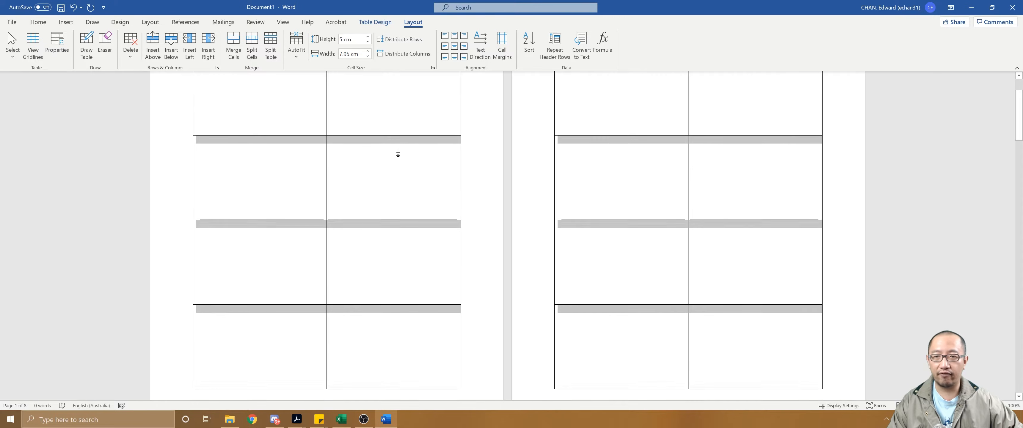
{"action": "scroll", "scroll_direction": "up", "scroll_amount": 3}
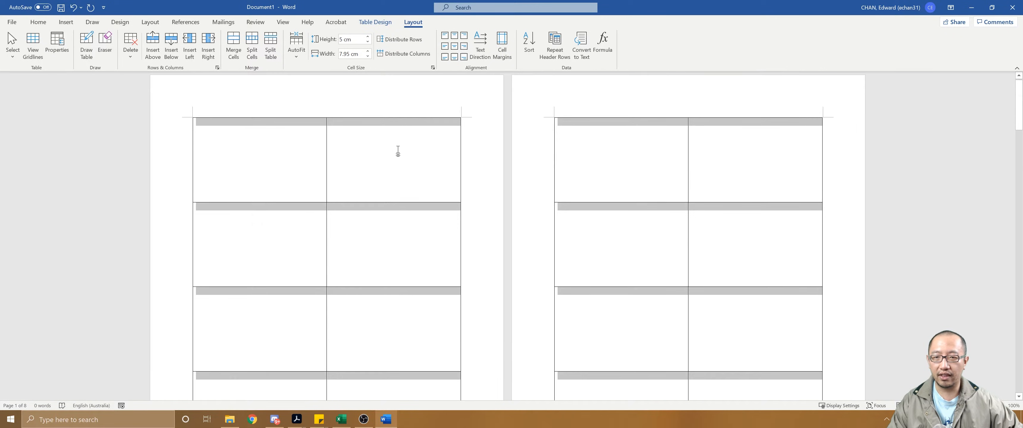
{"action": "scroll", "scroll_direction": "down", "scroll_amount": 3}
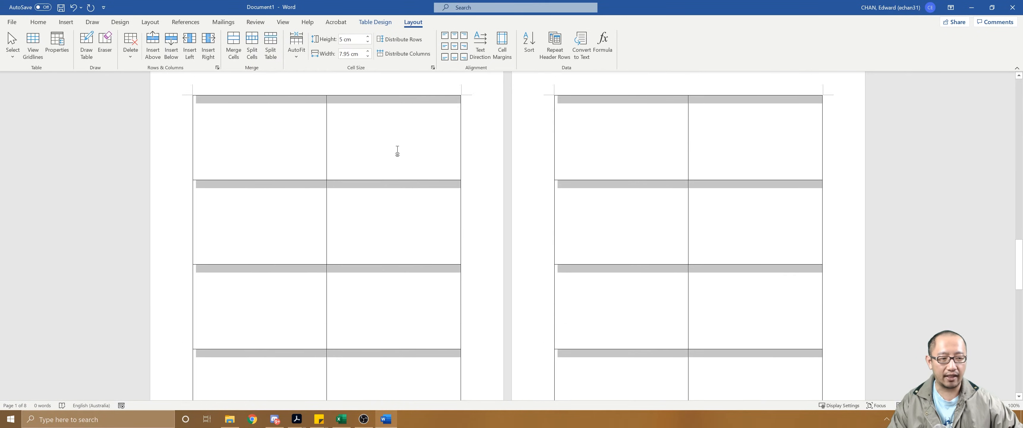
{"action": "scroll", "scroll_direction": "down", "scroll_amount": 3}
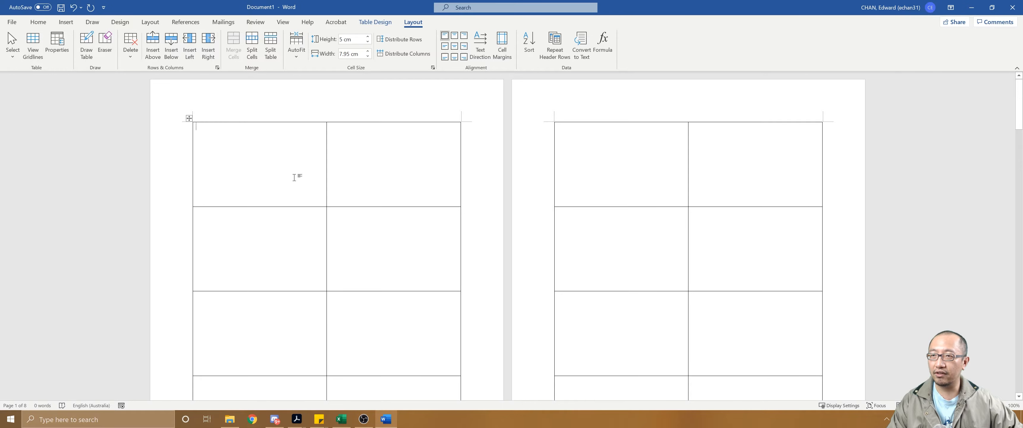
Start a Letters mail merge from the Mailings tools.
{"action": "left_click", "coordinate": [224, 22]}
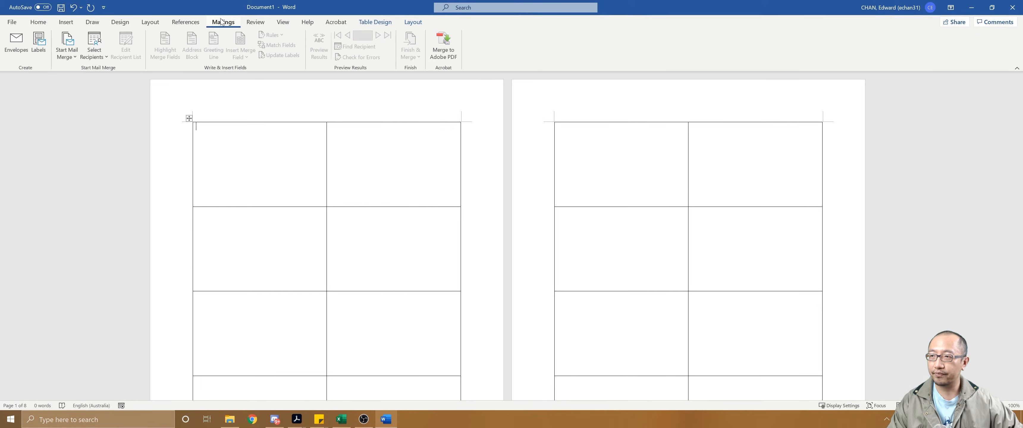
{"action": "left_click", "coordinate": [66, 44]}
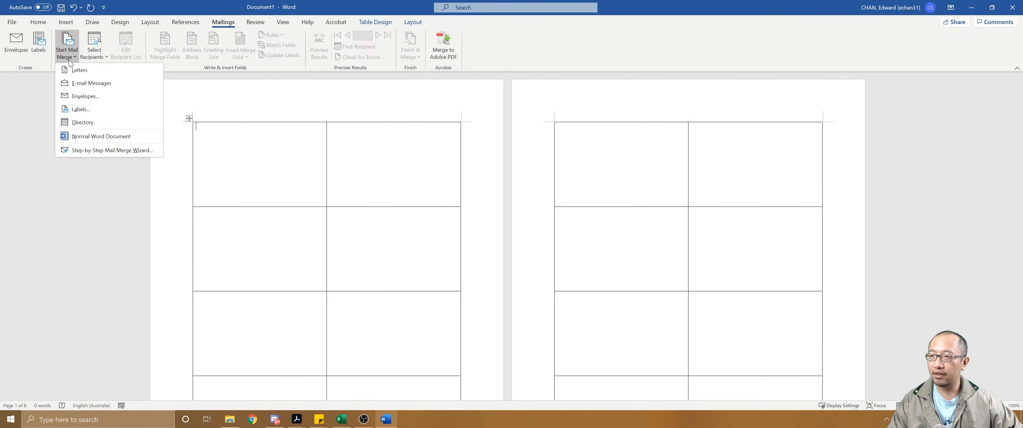
{"action": "mouse_move", "coordinate": [80, 72]}
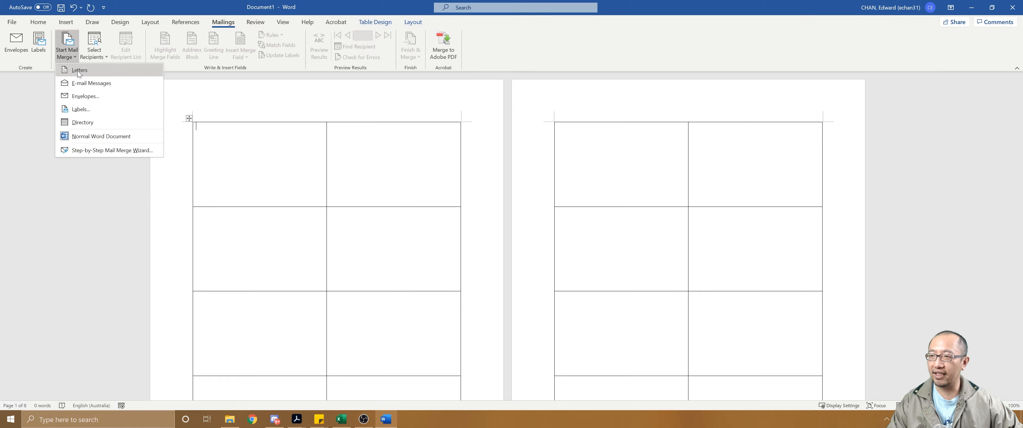
{"action": "left_click", "coordinate": [80, 71]}
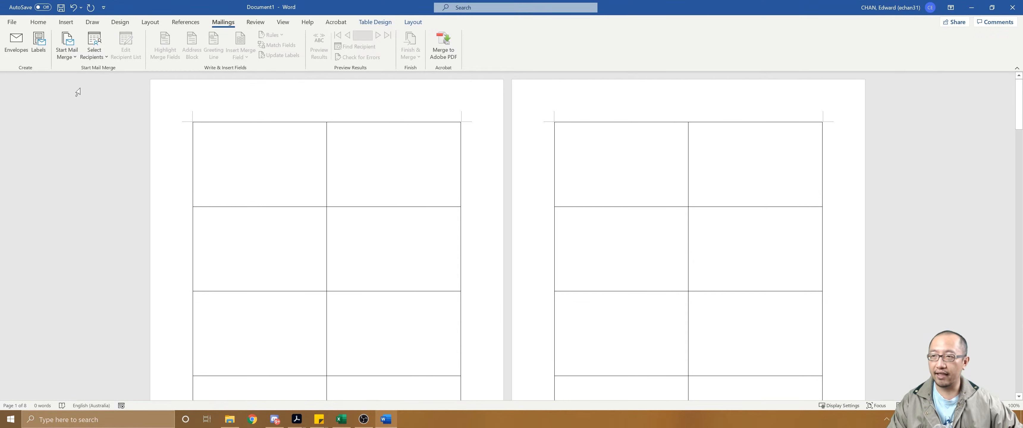
{"action": "left_click", "coordinate": [94, 44]}
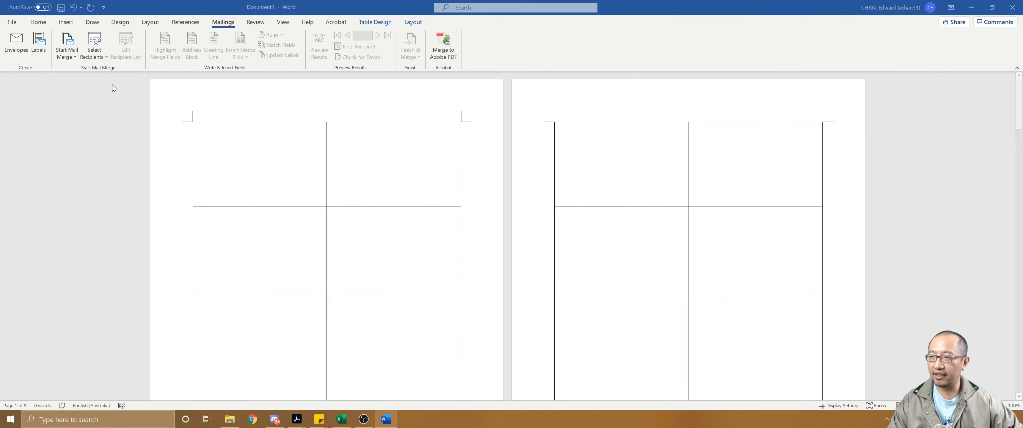
Use the Excel file on the Desktop as the recipient list, taking Sheet1$ with column headers.
{"action": "left_click", "coordinate": [94, 42]}
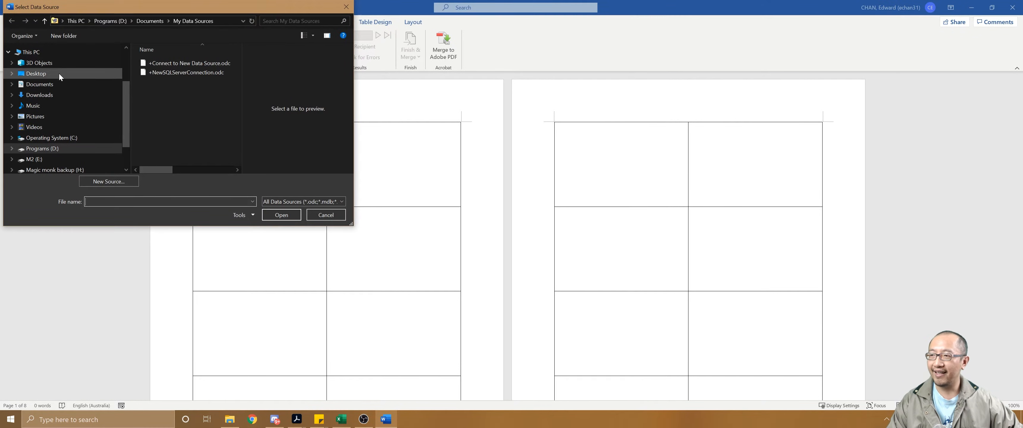
{"action": "left_click", "coordinate": [36, 74]}
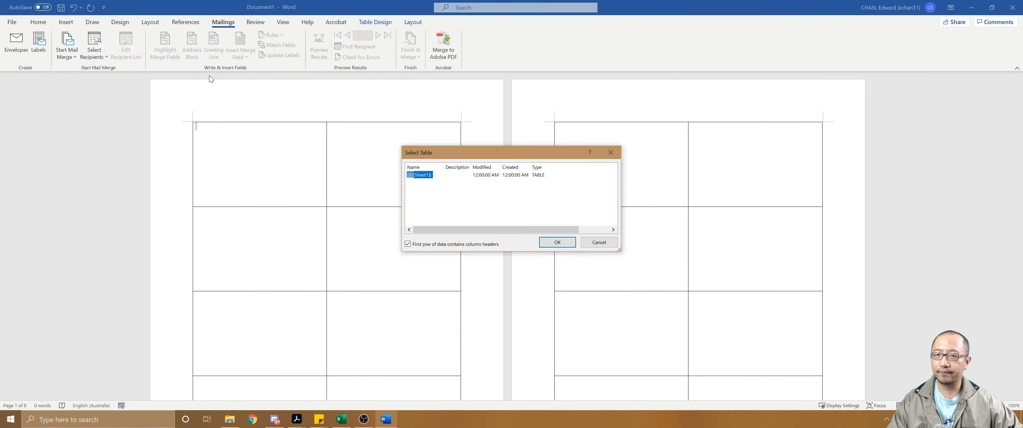
{"action": "mouse_move", "coordinate": [551, 215]}
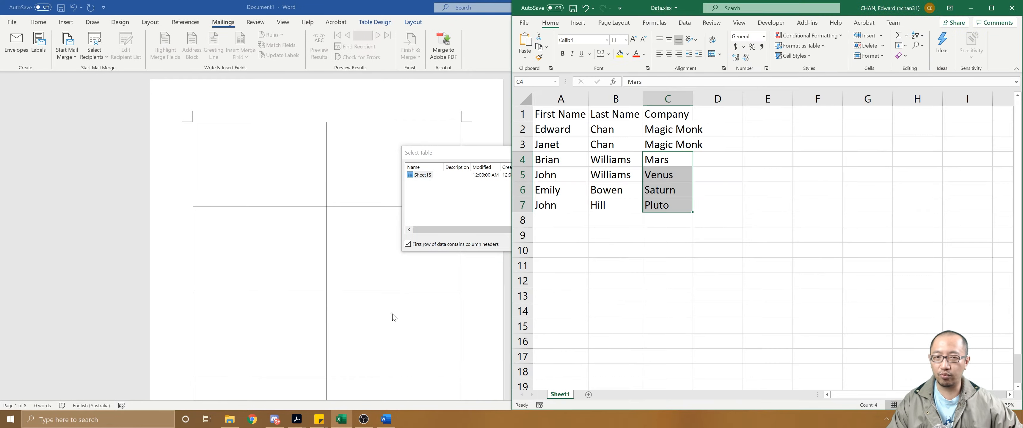
{"action": "left_click", "coordinate": [560, 114]}
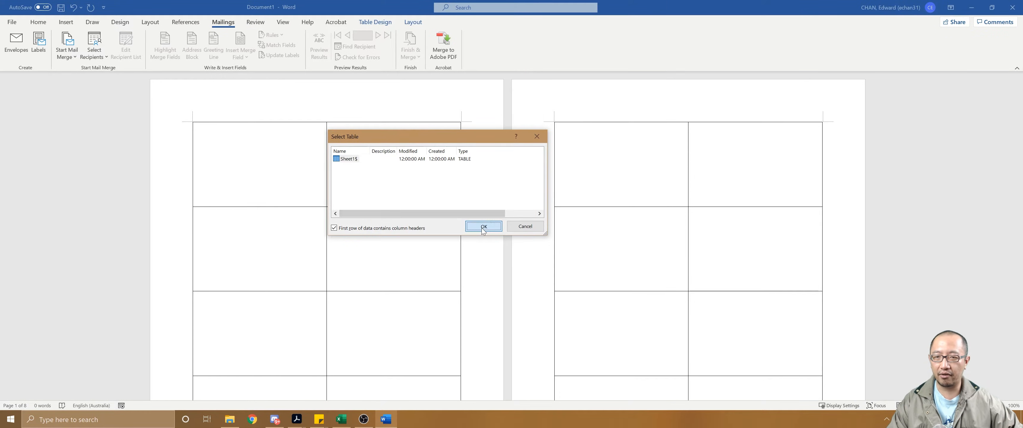
{"action": "left_click", "coordinate": [485, 227]}
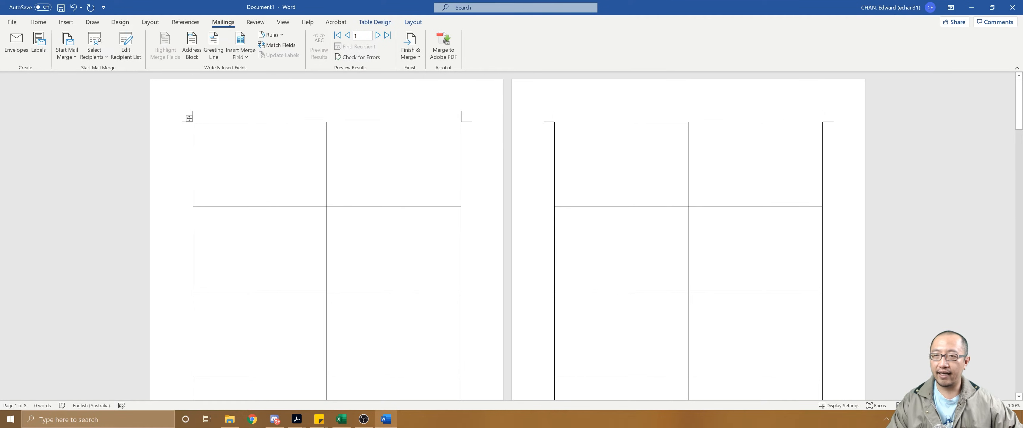
Insert First_Name and Last_Name fields in the first cell with Company on the line below.
{"action": "left_click", "coordinate": [240, 58]}
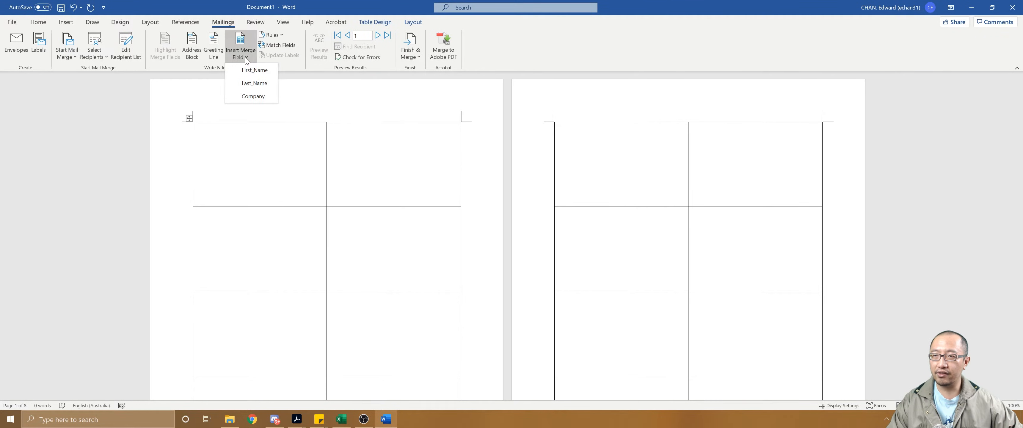
{"action": "left_click", "coordinate": [254, 70]}
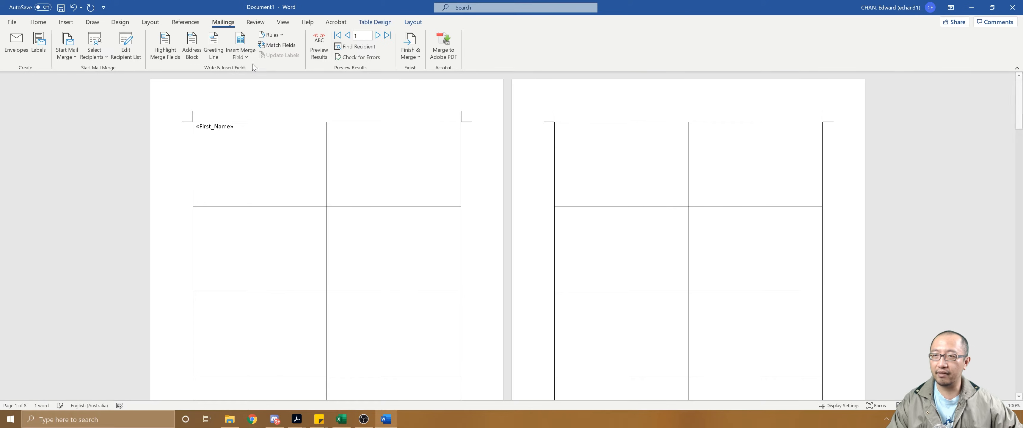
{"action": "left_click", "coordinate": [241, 45]}
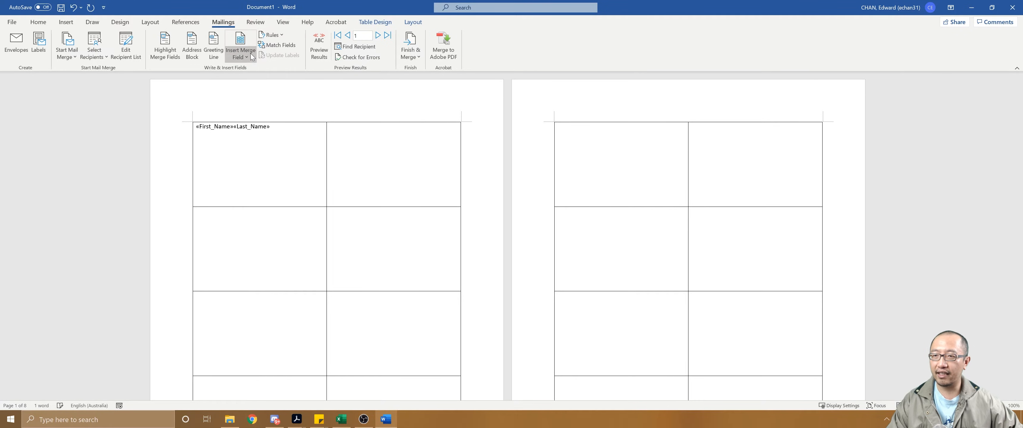
{"action": "left_click", "coordinate": [241, 46]}
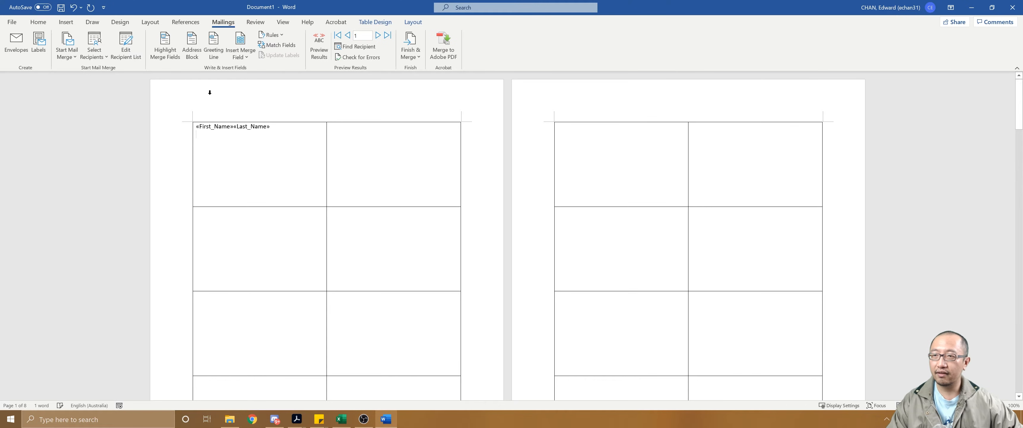
{"action": "left_click", "coordinate": [240, 38]}
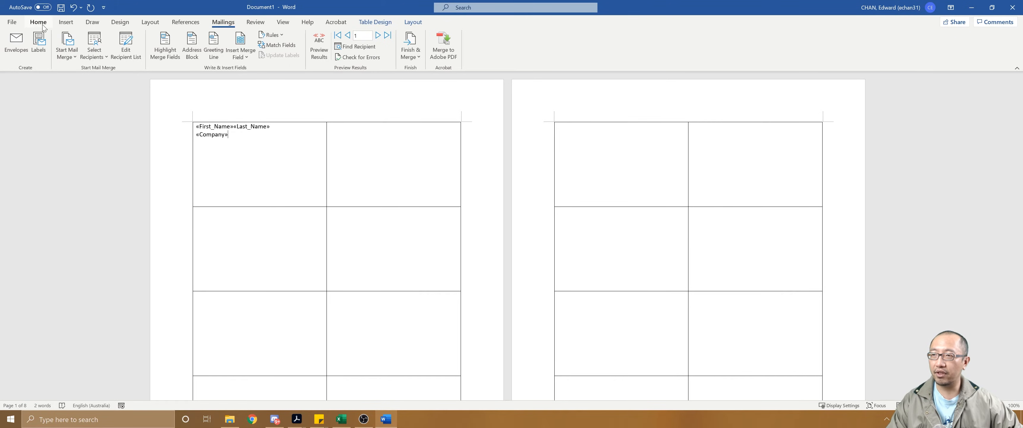
{"action": "mouse_move", "coordinate": [350, 57]}
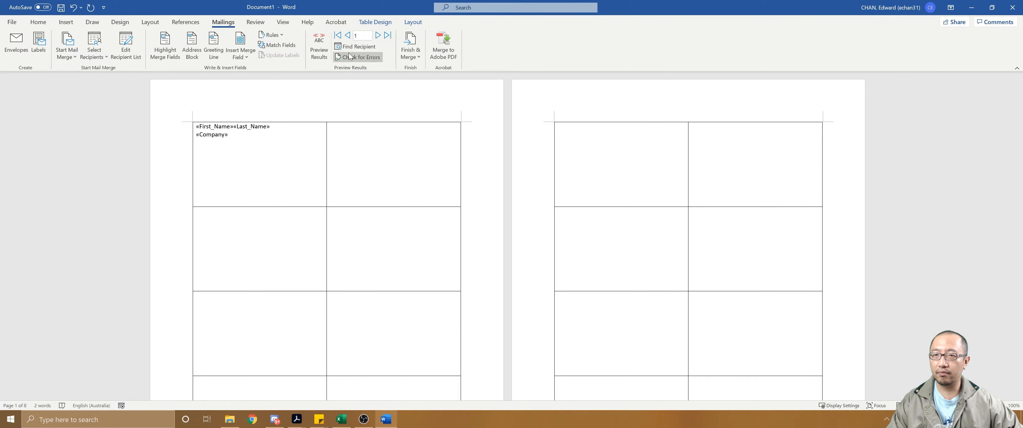
Preview results so the first cell shows EdwardChan over Magic Monk.
{"action": "left_click", "coordinate": [319, 44]}
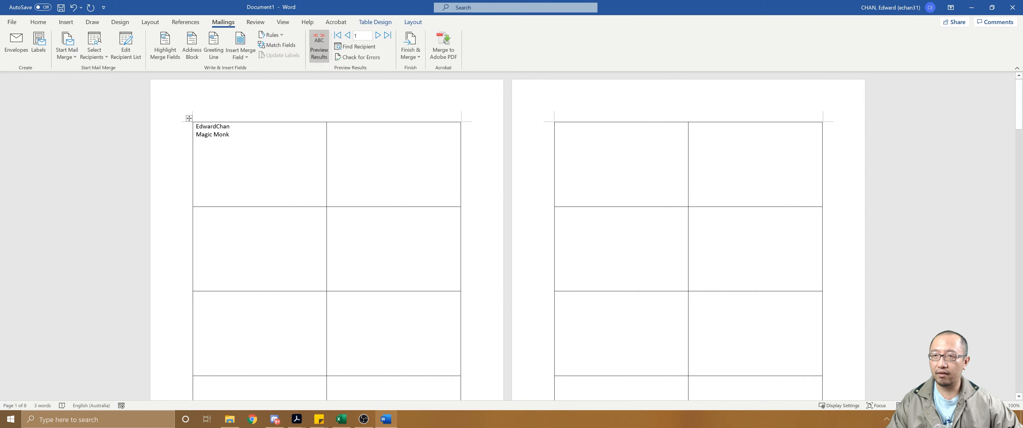
{"action": "left_click", "coordinate": [320, 46]}
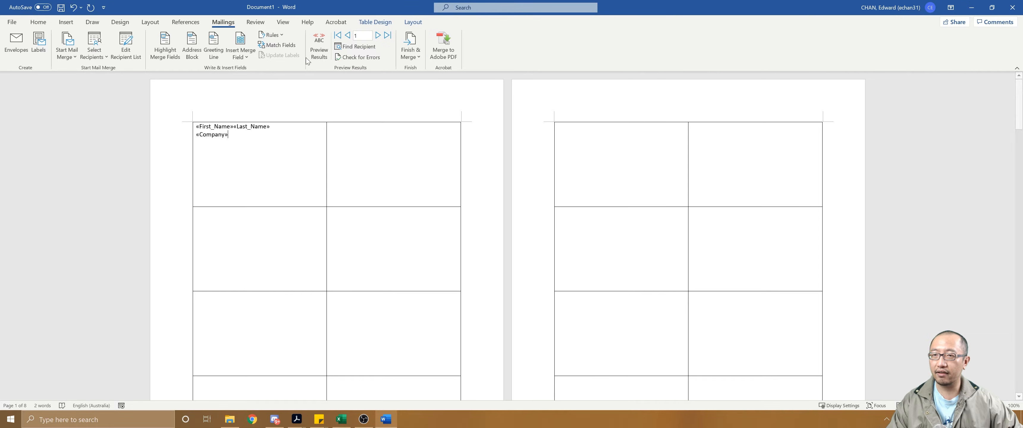
{"action": "left_click", "coordinate": [319, 46]}
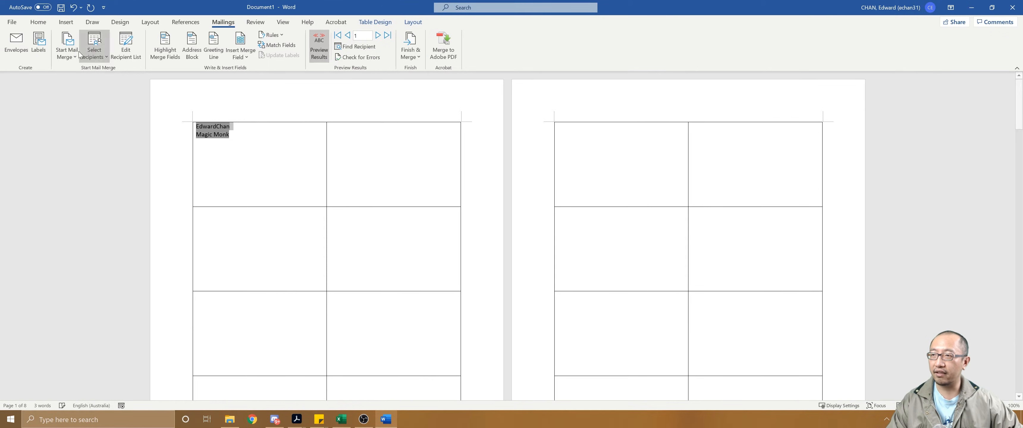
Enlarge the name, shrink the company line and centre both in the first cell.
{"action": "left_click", "coordinate": [38, 22]}
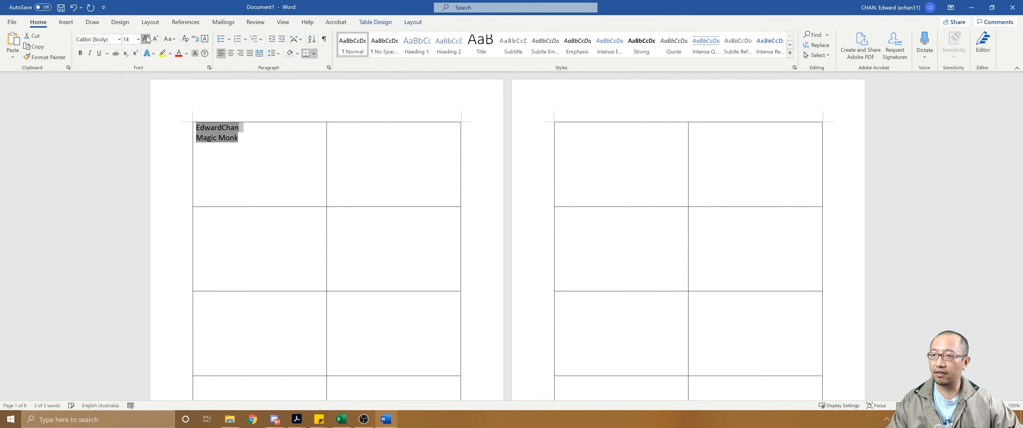
{"action": "left_click", "coordinate": [146, 39]}
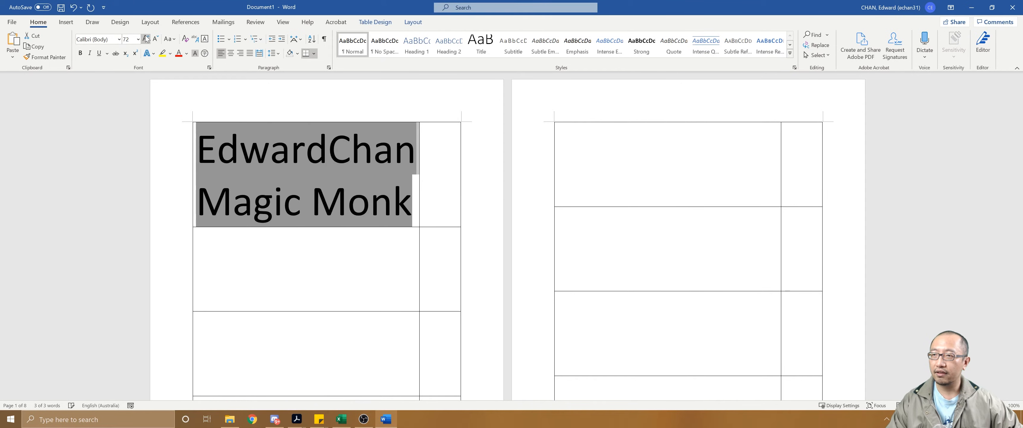
{"action": "left_click", "coordinate": [155, 40]}
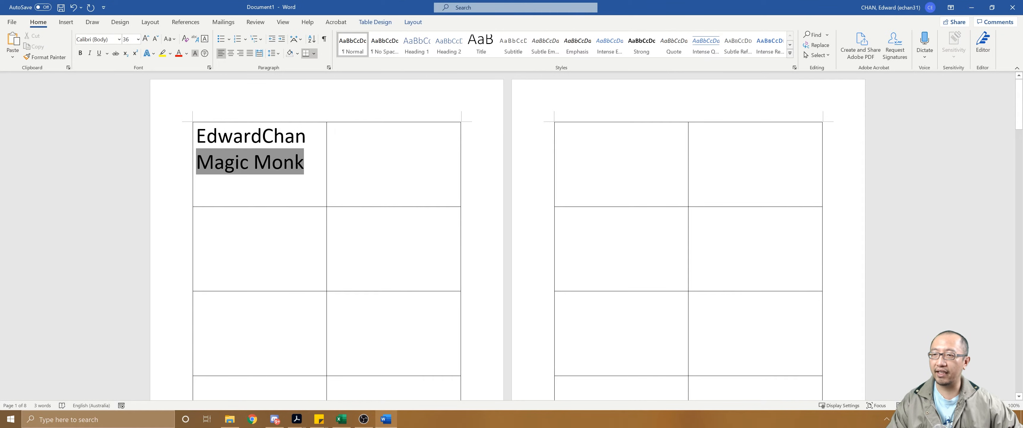
{"action": "left_click", "coordinate": [231, 54]}
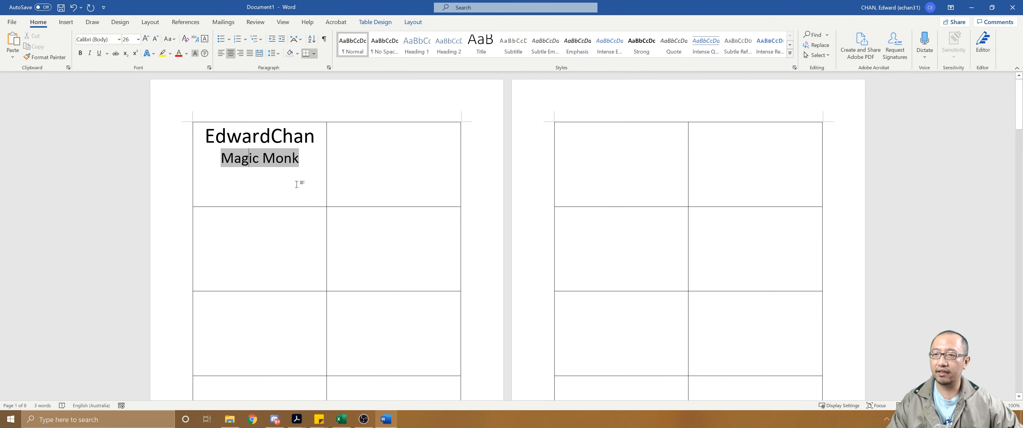
{"action": "left_click", "coordinate": [298, 158]}
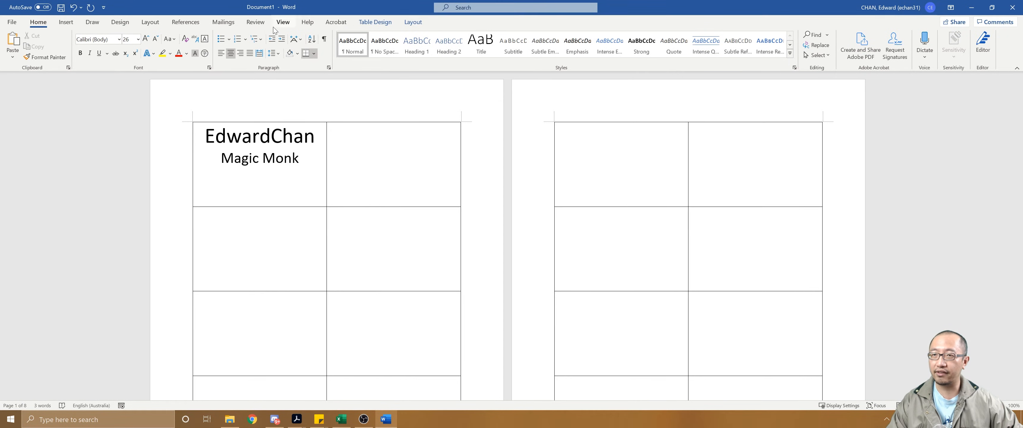
{"action": "left_click", "coordinate": [223, 22]}
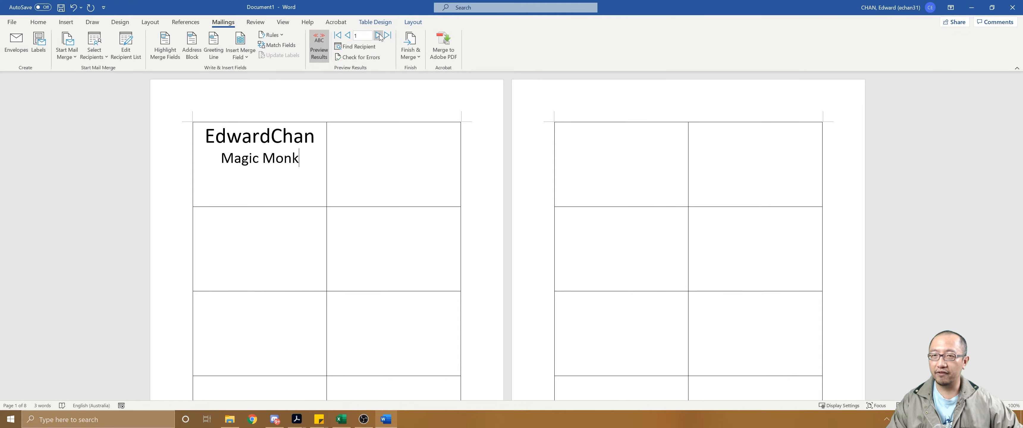
Preview the last record JohnHill / Pluto, return to the first, and show field codes again.
{"action": "left_click", "coordinate": [379, 36]}
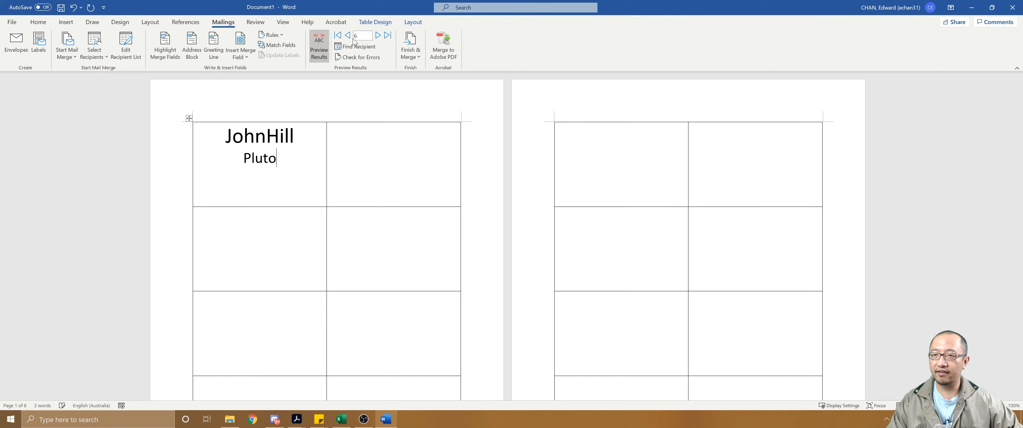
{"action": "left_click", "coordinate": [338, 35]}
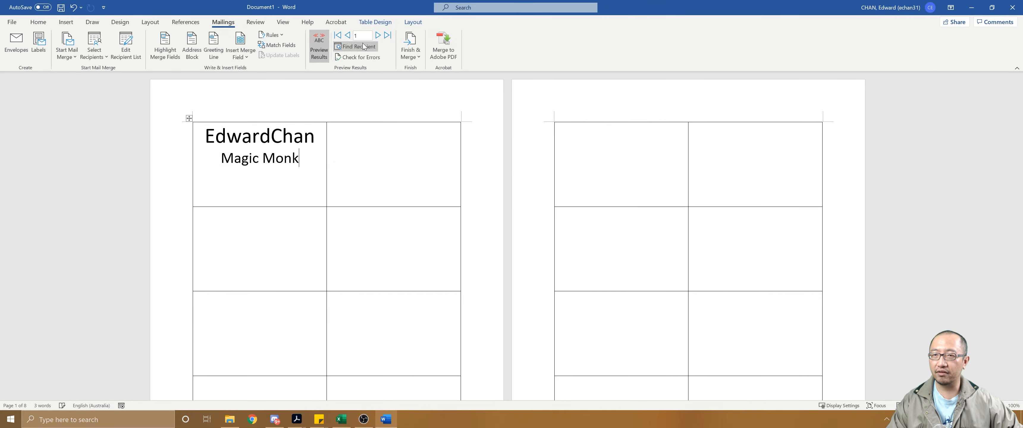
{"action": "left_click", "coordinate": [319, 46]}
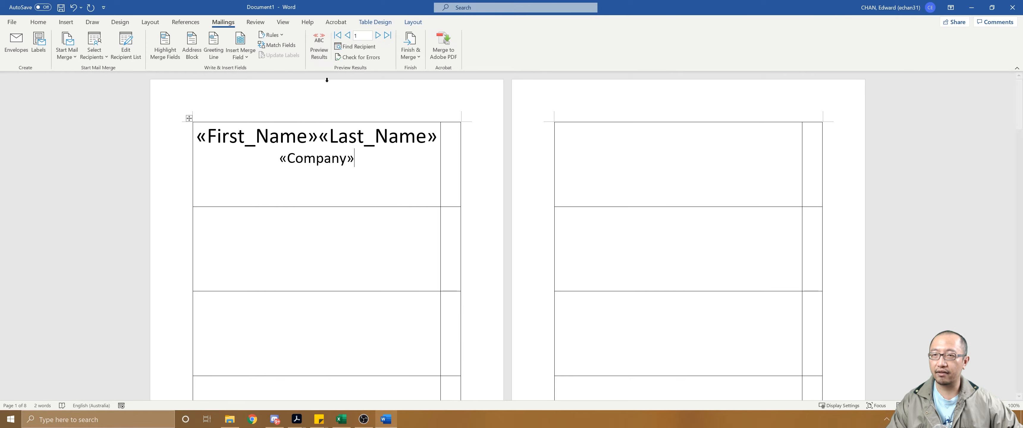
{"action": "mouse_move", "coordinate": [319, 44]}
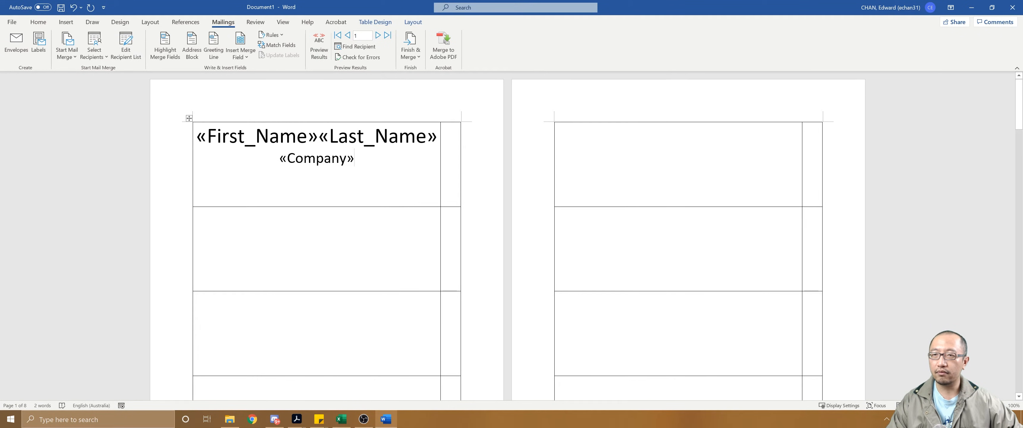
{"action": "left_click", "coordinate": [319, 45]}
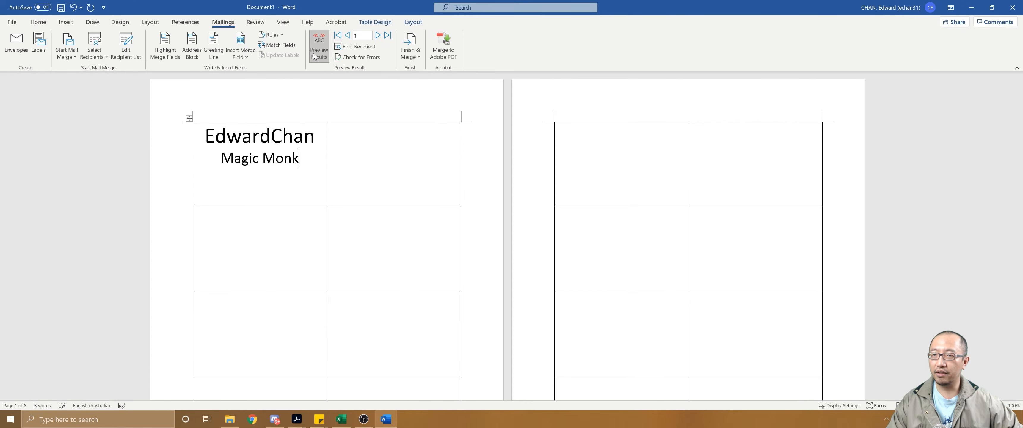
{"action": "left_click", "coordinate": [319, 47]}
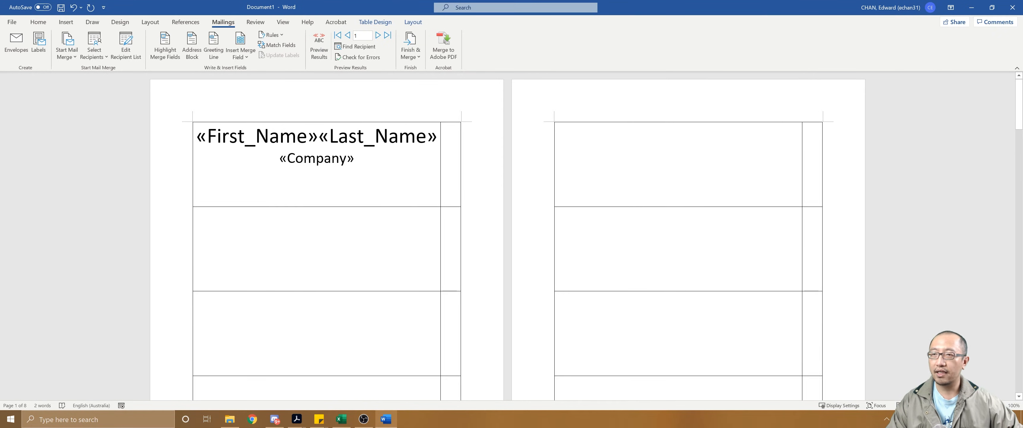
{"action": "mouse_move", "coordinate": [249, 61]}
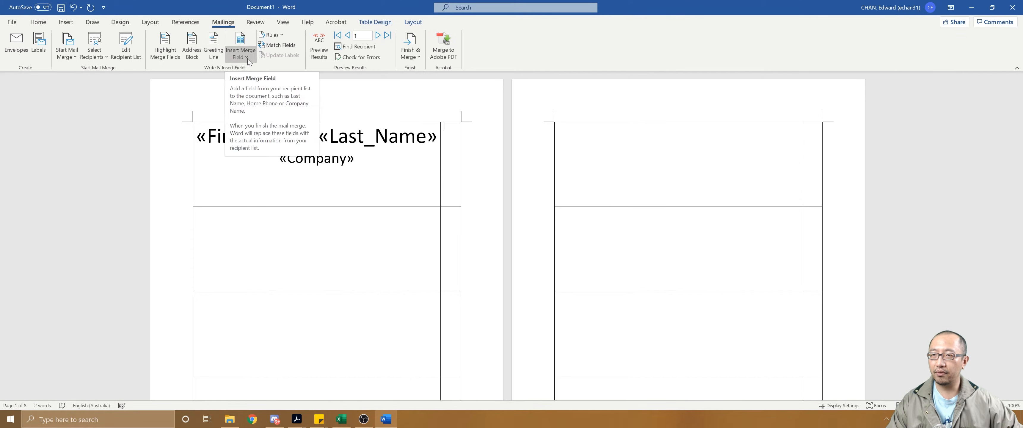
Copy the First_Name, Last_Name and Company fields into the second cell and check with Preview Results.
{"action": "left_click", "coordinate": [241, 56]}
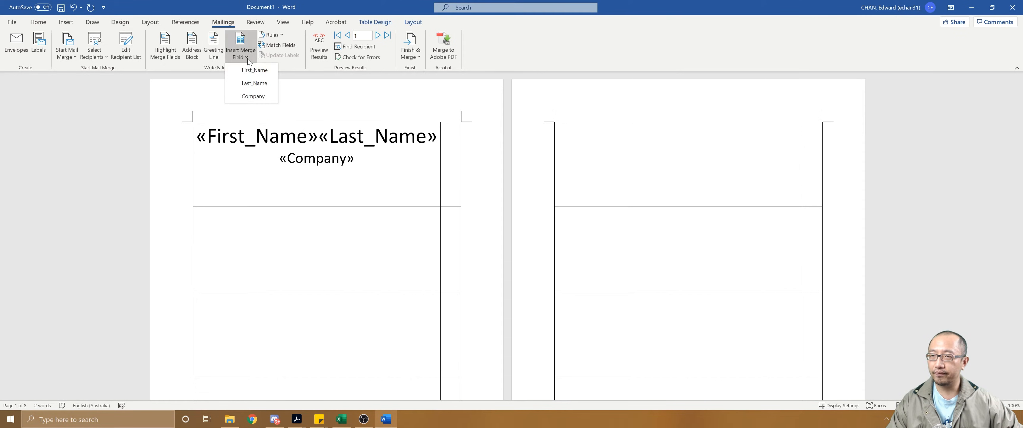
{"action": "mouse_move", "coordinate": [254, 71]}
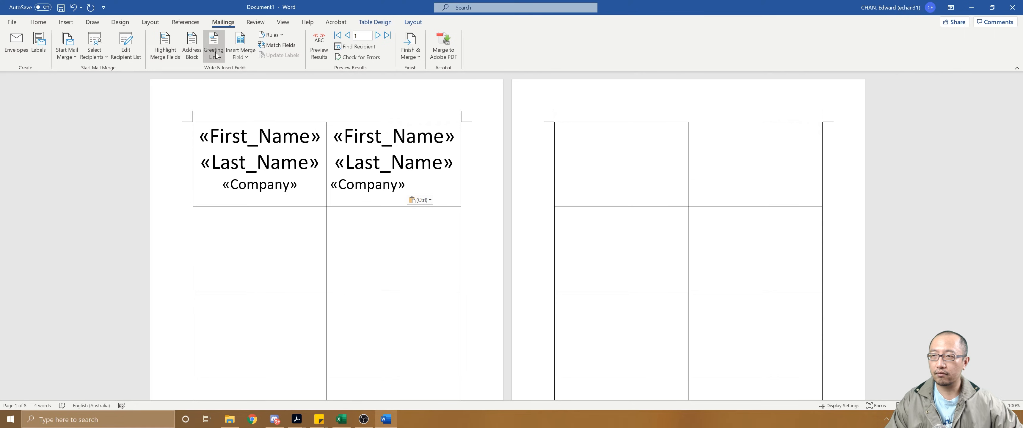
{"action": "mouse_move", "coordinate": [236, 52]}
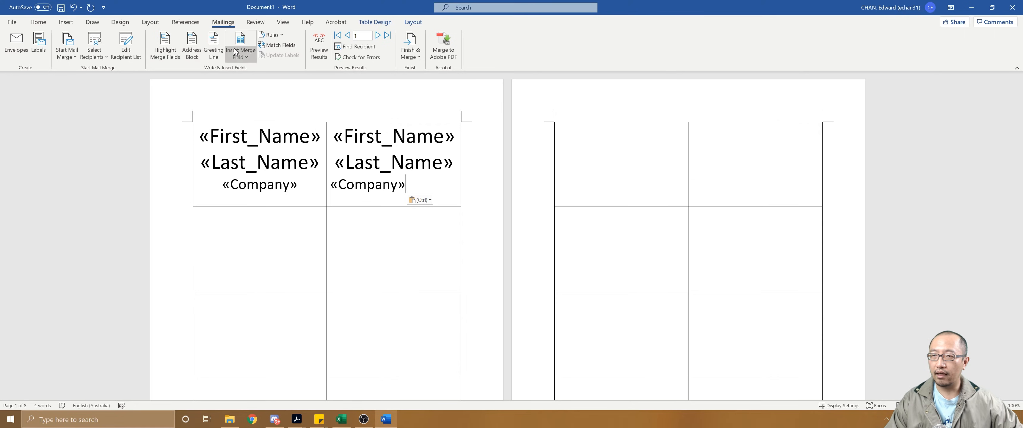
{"action": "left_click", "coordinate": [319, 48]}
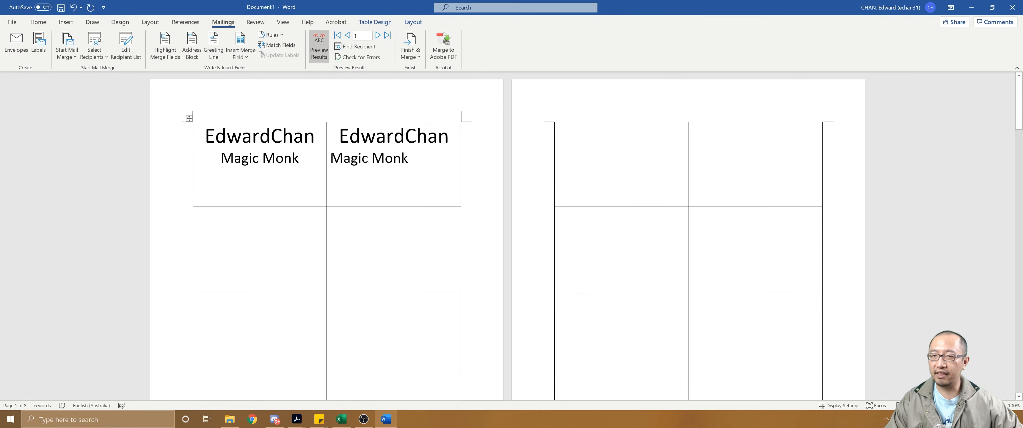
{"action": "left_click", "coordinate": [319, 46]}
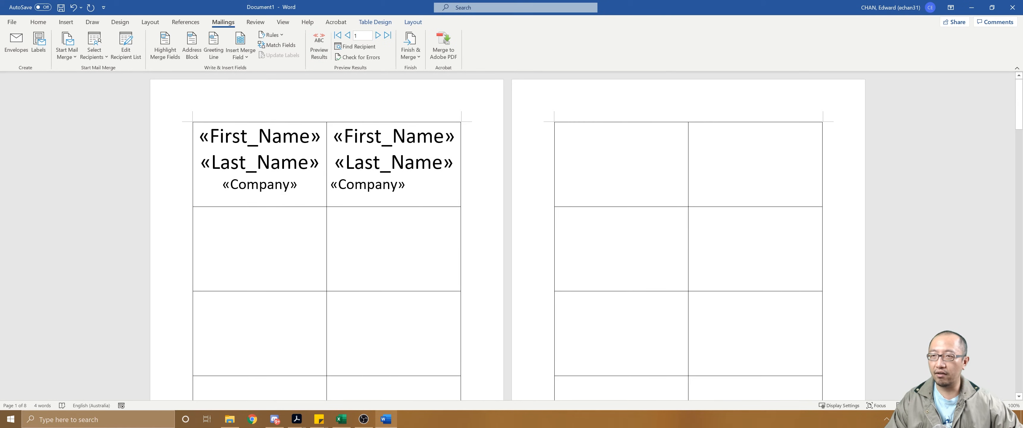
{"action": "left_click", "coordinate": [273, 35]}
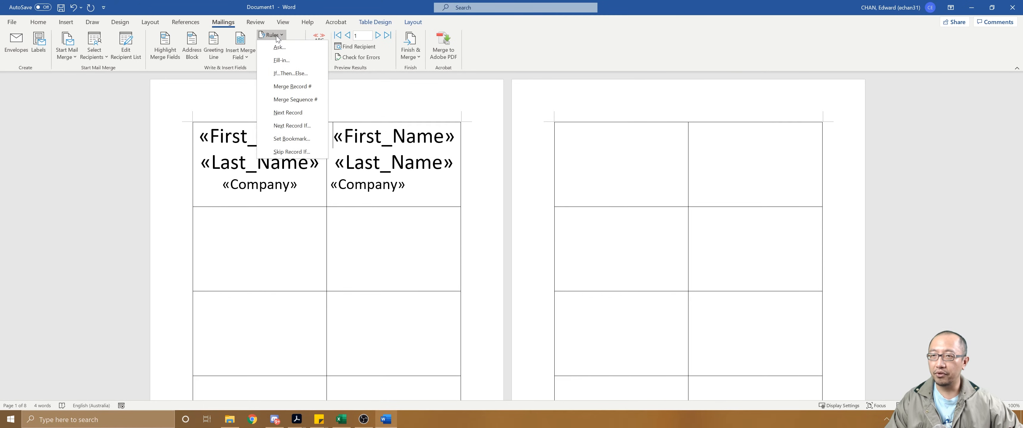
{"action": "mouse_move", "coordinate": [288, 117]}
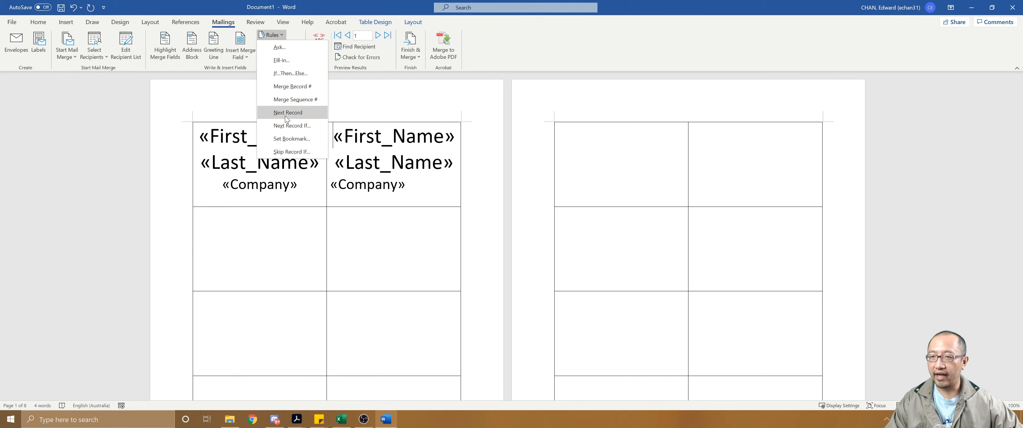
{"action": "left_click", "coordinate": [288, 112]}
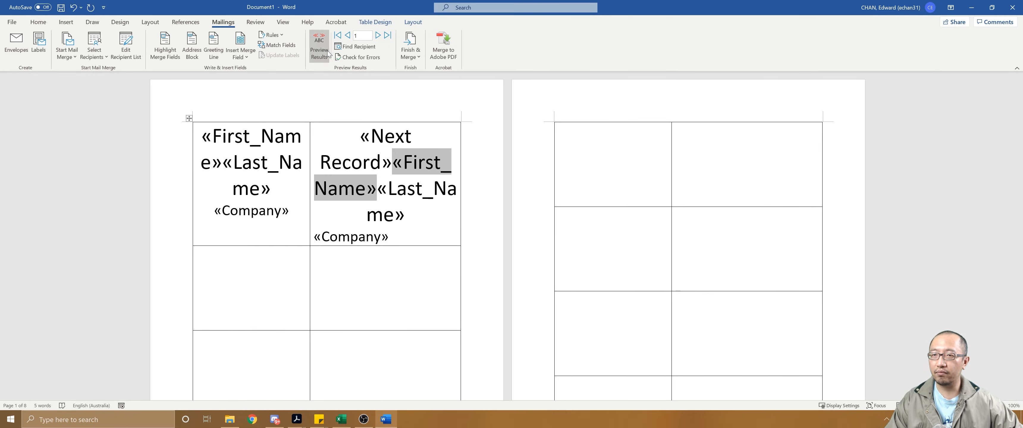
{"action": "left_click", "coordinate": [319, 44]}
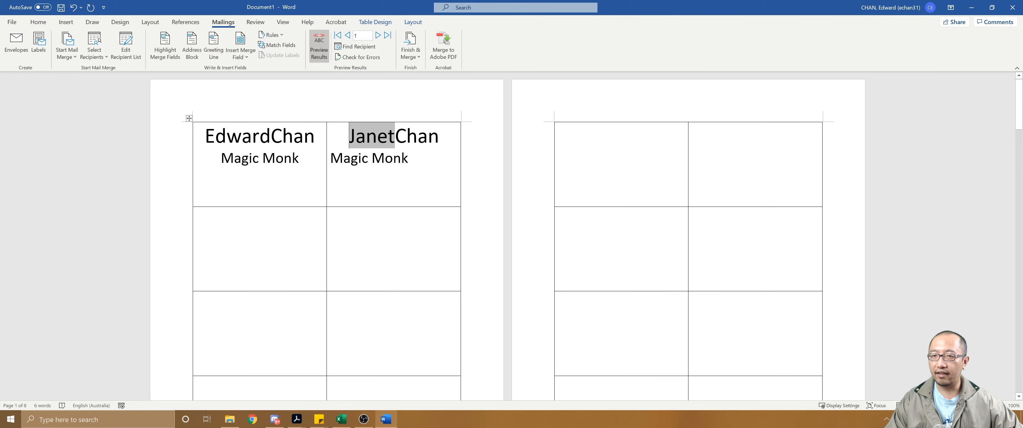
{"action": "left_click", "coordinate": [320, 46]}
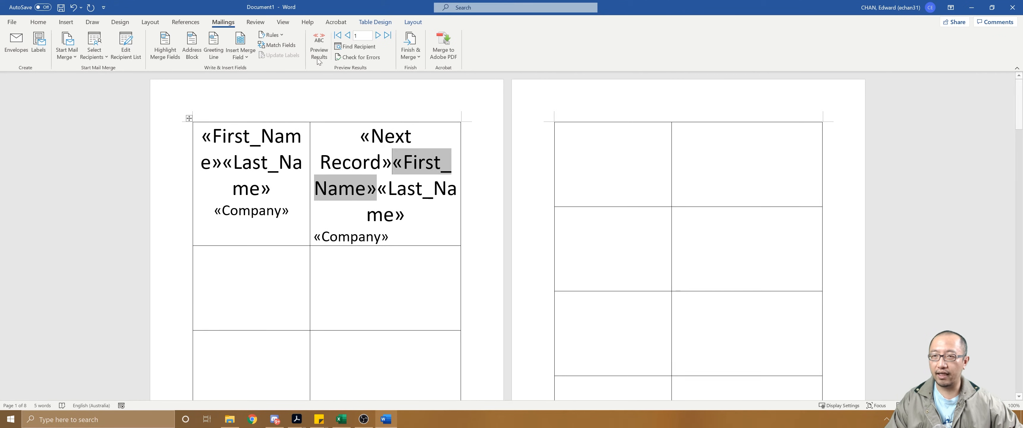
{"action": "left_click", "coordinate": [319, 44]}
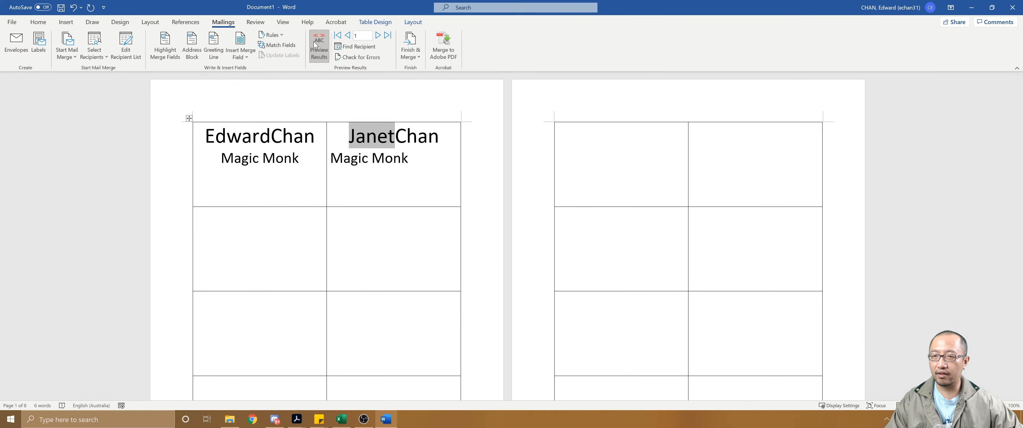
{"action": "left_click", "coordinate": [319, 46]}
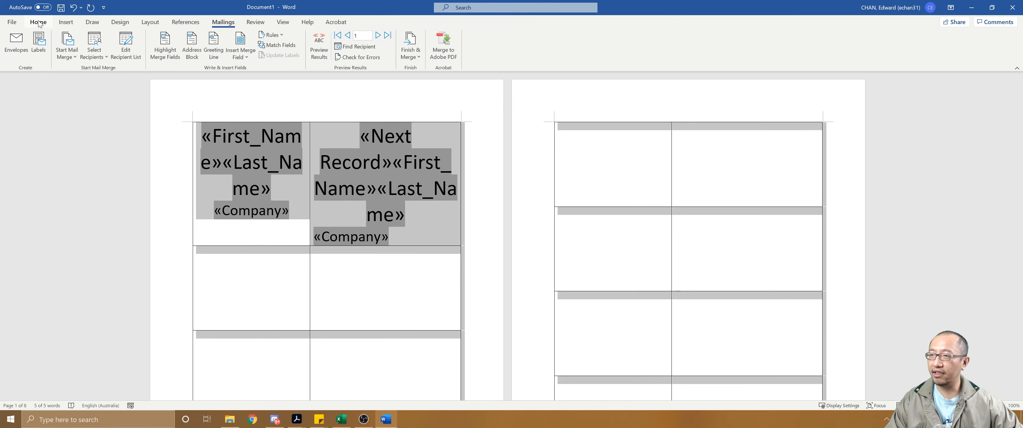
Centre the table text and repeat the Next Record name and Company fields in every remaining cell.
{"action": "left_click", "coordinate": [38, 22]}
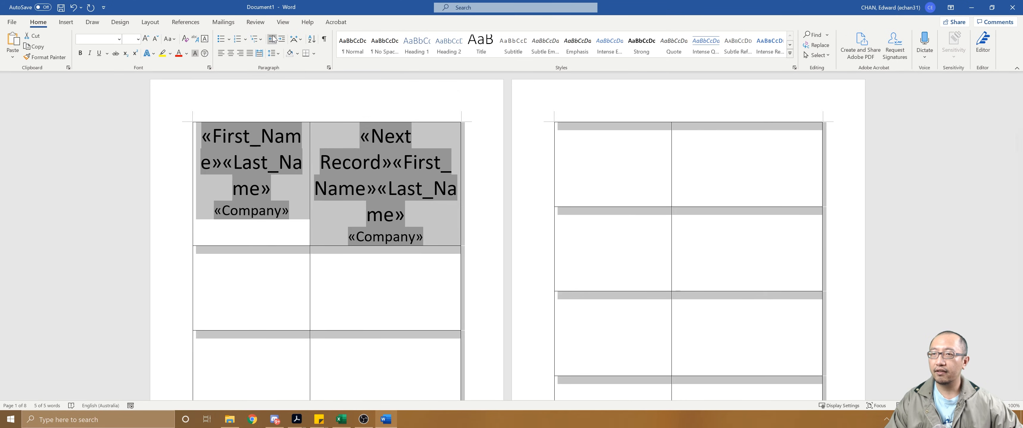
{"action": "left_click", "coordinate": [423, 237]}
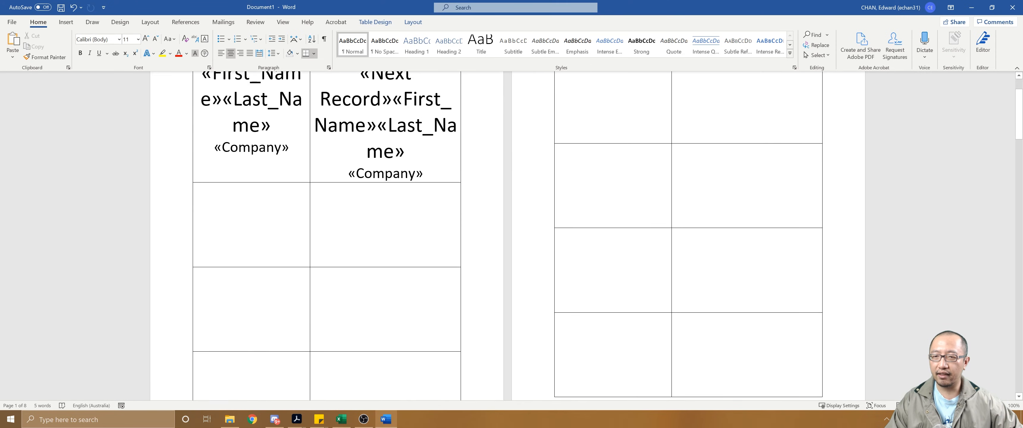
{"action": "scroll", "scroll_direction": "down", "scroll_amount": 3}
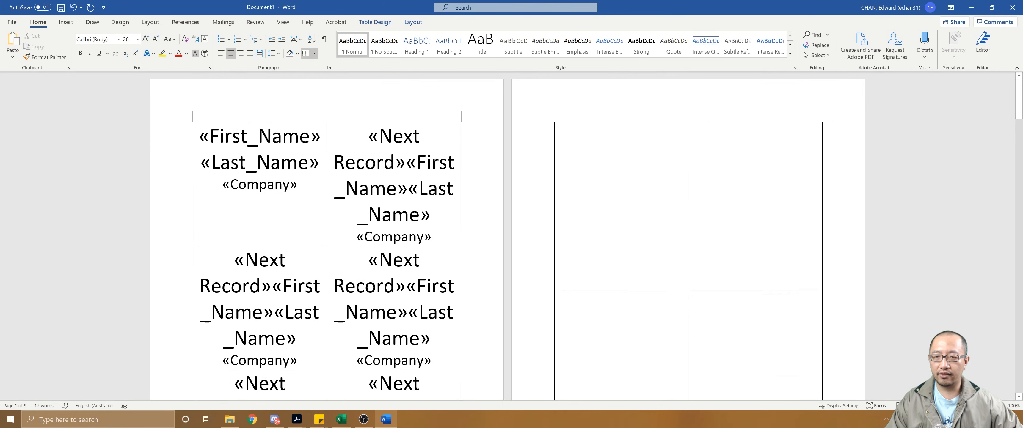
{"action": "scroll", "scroll_direction": "down", "scroll_amount": 3}
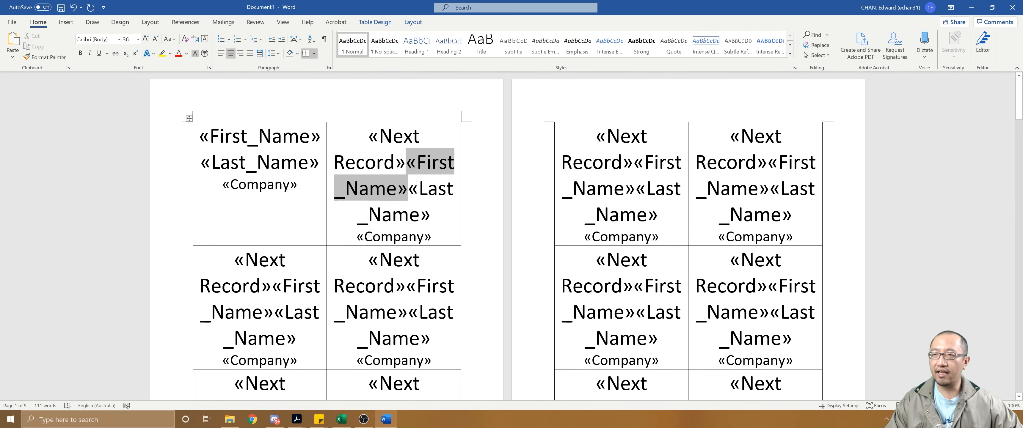
{"action": "left_click", "coordinate": [223, 23]}
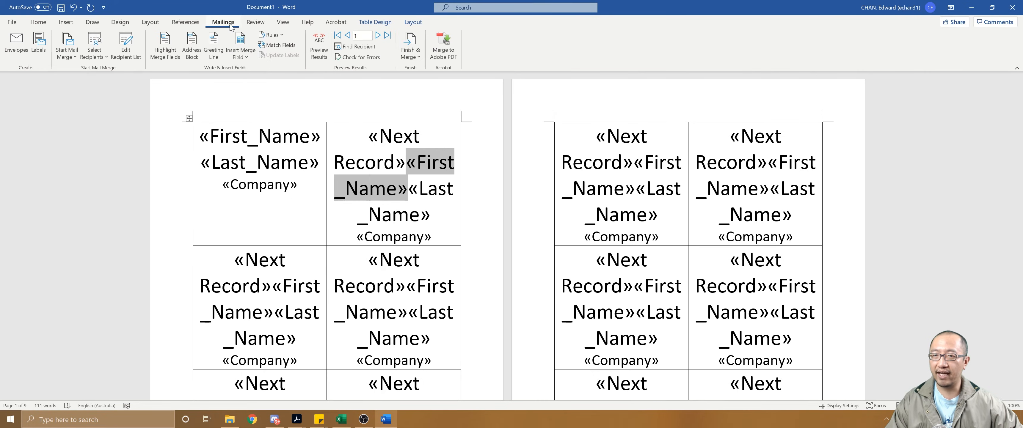
{"action": "left_click", "coordinate": [319, 47]}
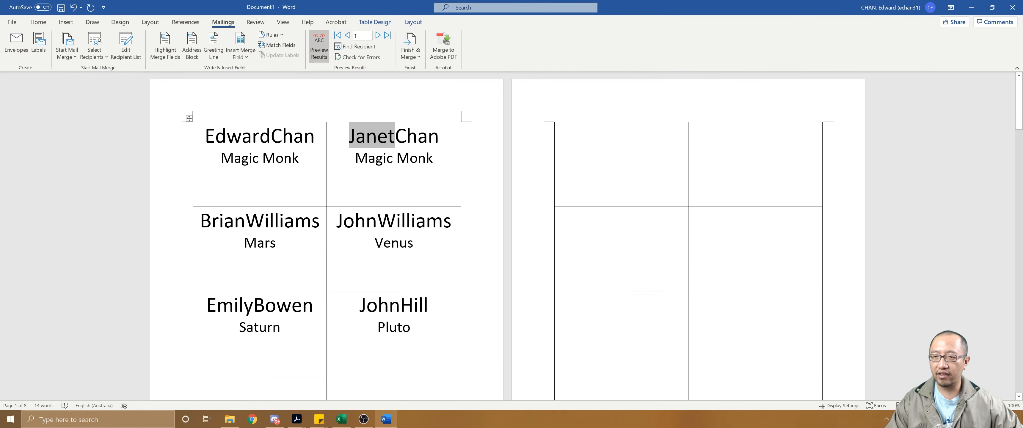
{"action": "scroll", "scroll_direction": "down", "scroll_amount": 3}
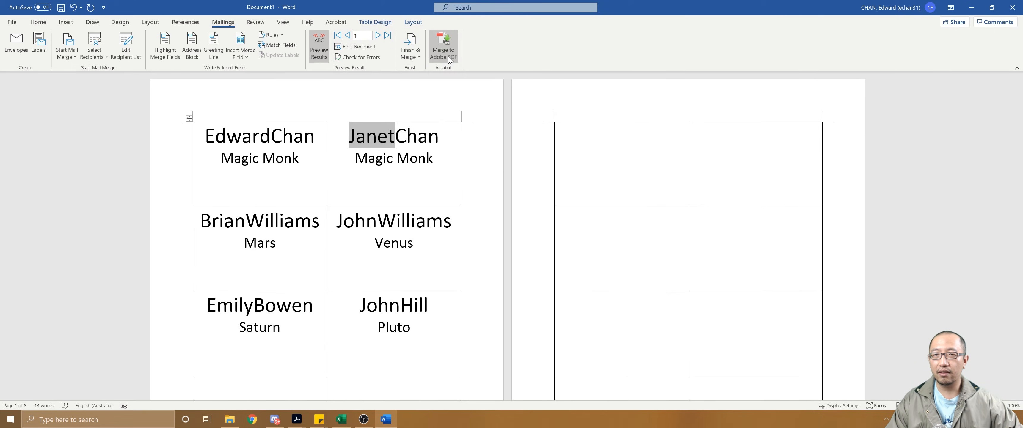
{"action": "mouse_move", "coordinate": [443, 56]}
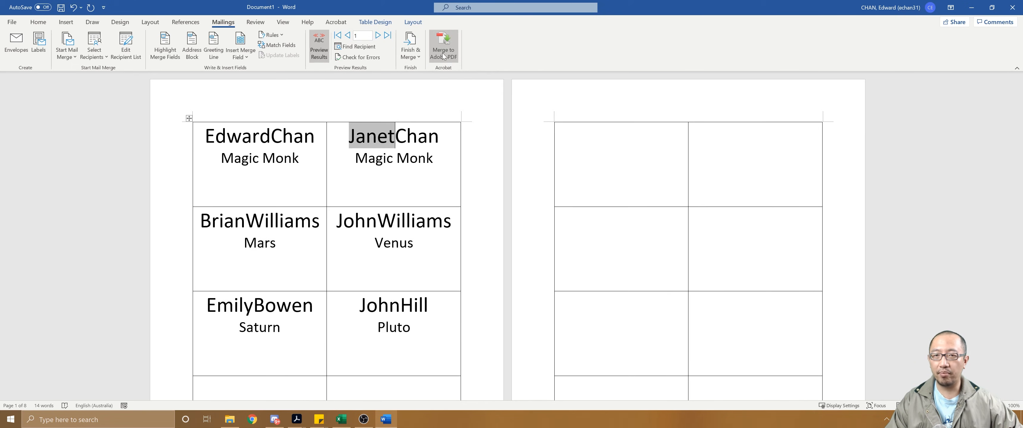
{"action": "left_click", "coordinate": [411, 47]}
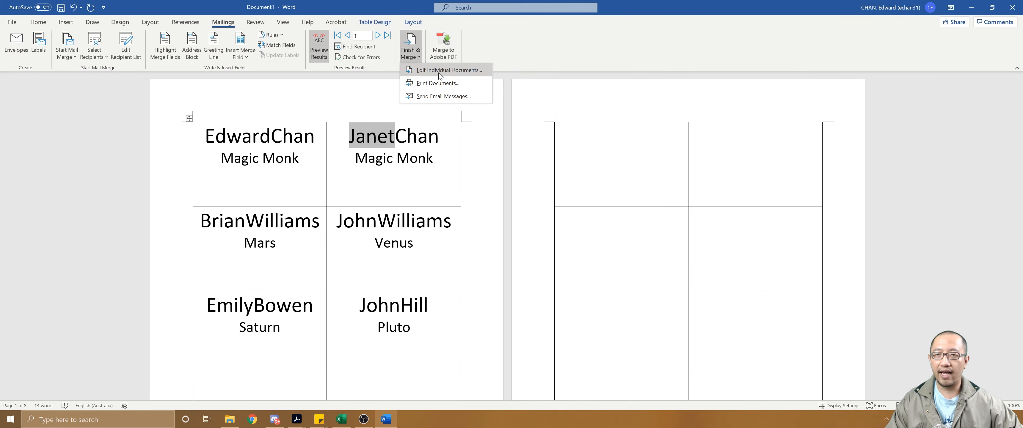
{"action": "mouse_move", "coordinate": [442, 86]}
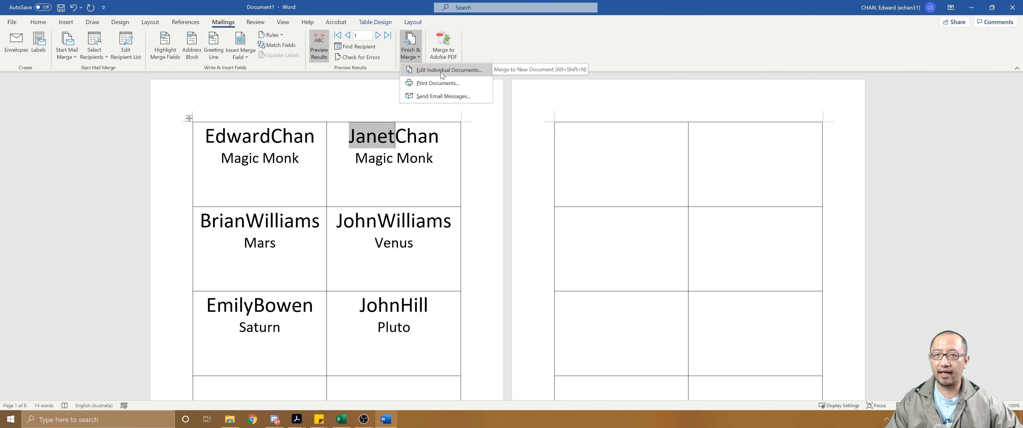
{"action": "mouse_move", "coordinate": [447, 89]}
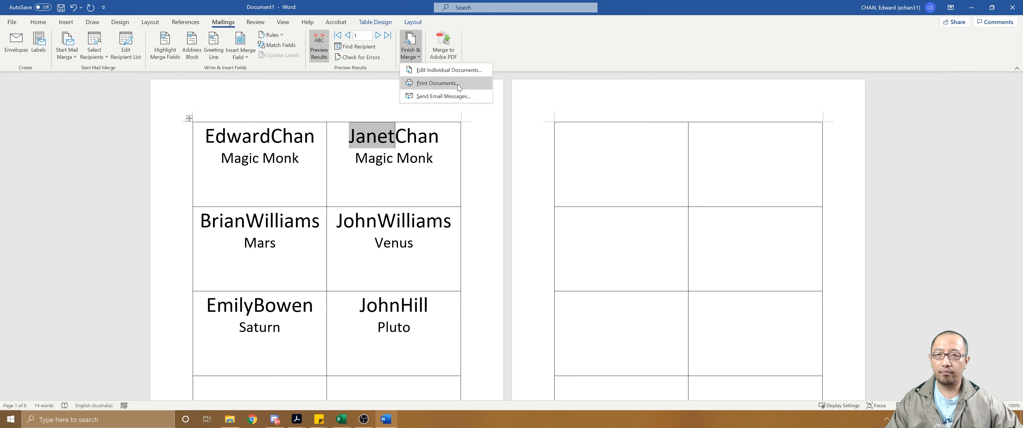
Print the current record's merged tags and save the output as a PDF named 'labels'.
{"action": "left_click", "coordinate": [437, 83]}
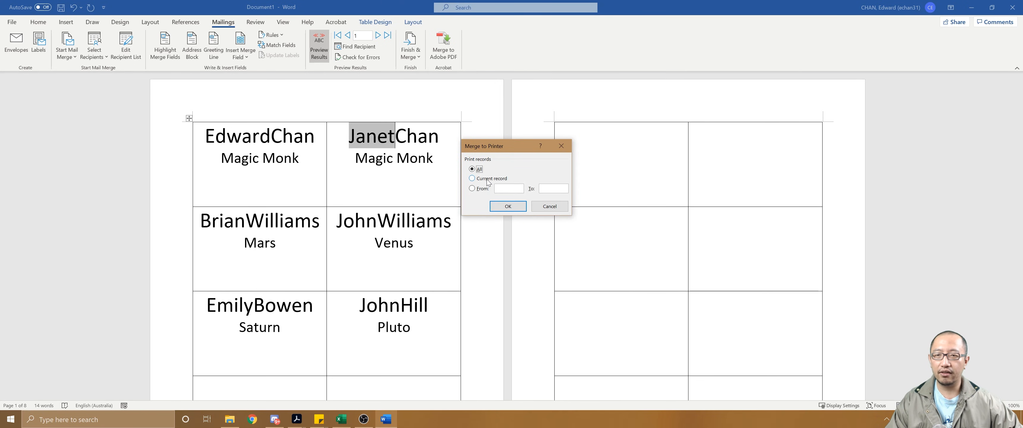
{"action": "left_click", "coordinate": [472, 178]}
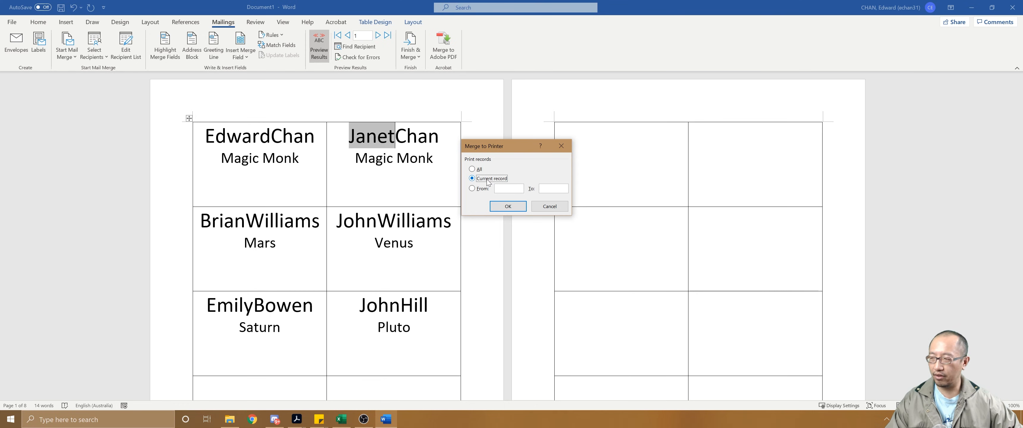
{"action": "mouse_move", "coordinate": [200, 177]}
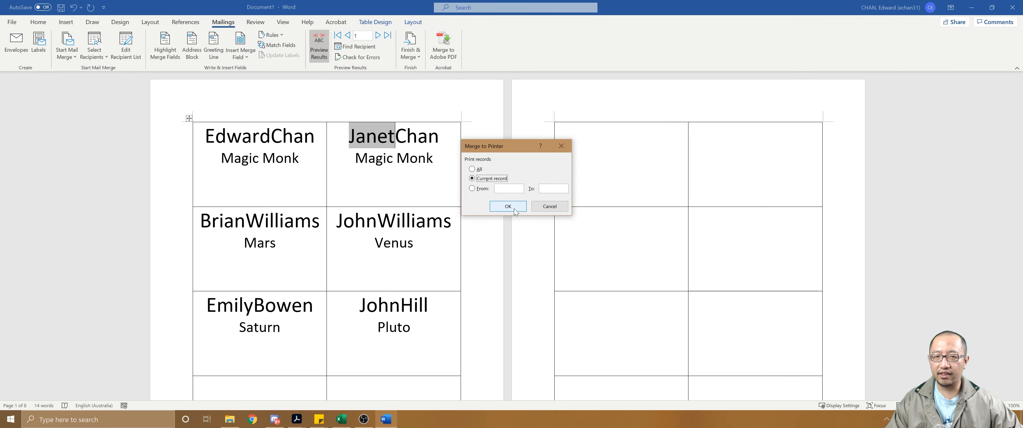
{"action": "left_click", "coordinate": [508, 206]}
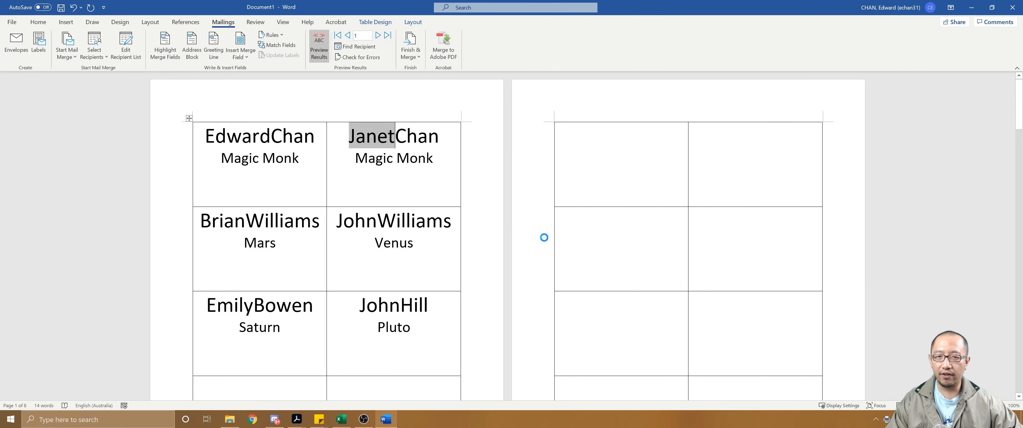
{"action": "left_click", "coordinate": [443, 40]}
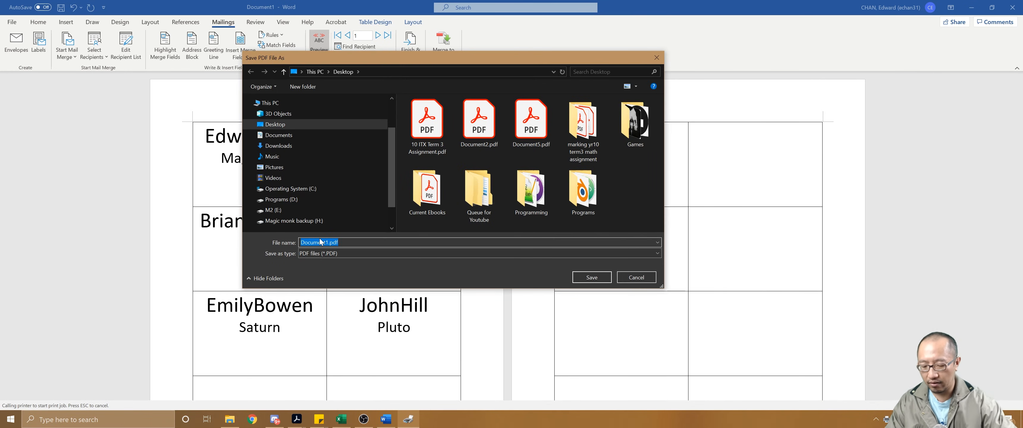
{"action": "type", "text": "labels"}
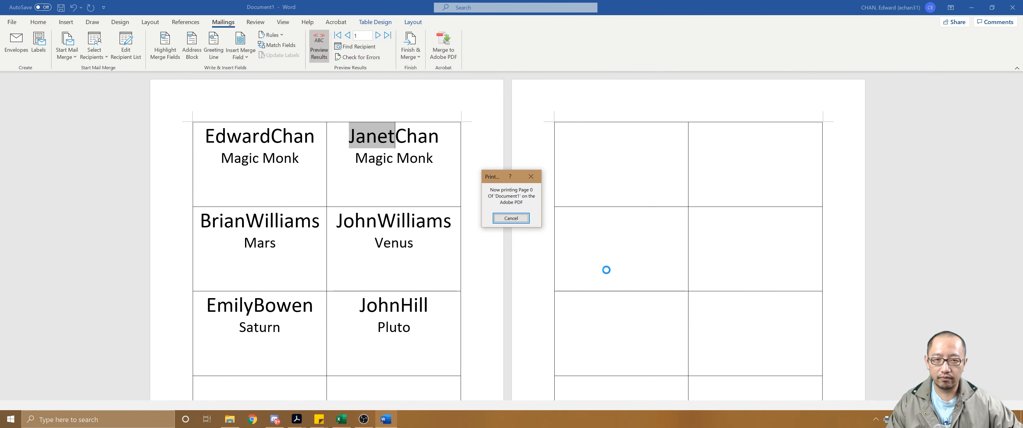
{"action": "left_click", "coordinate": [511, 219]}
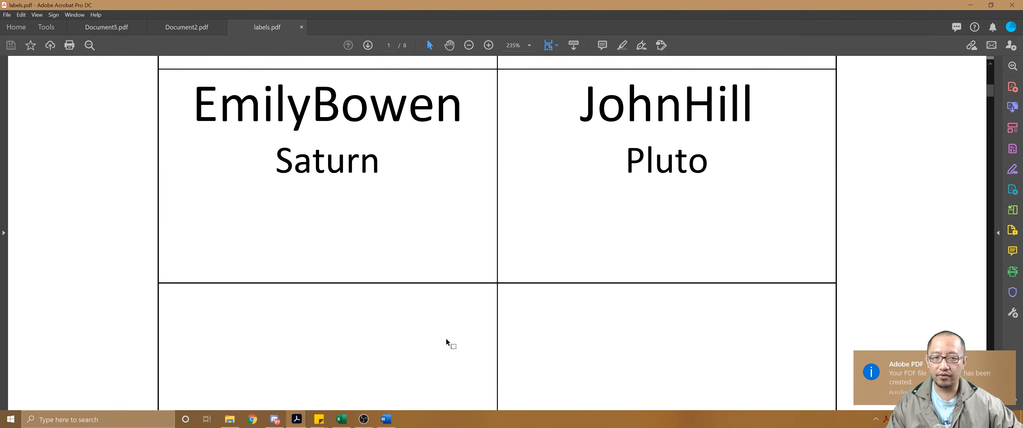
Scroll through labels.pdf in Acrobat to verify the distinct name tags, then return to Word.
{"action": "scroll", "scroll_direction": "down", "scroll_amount": 3}
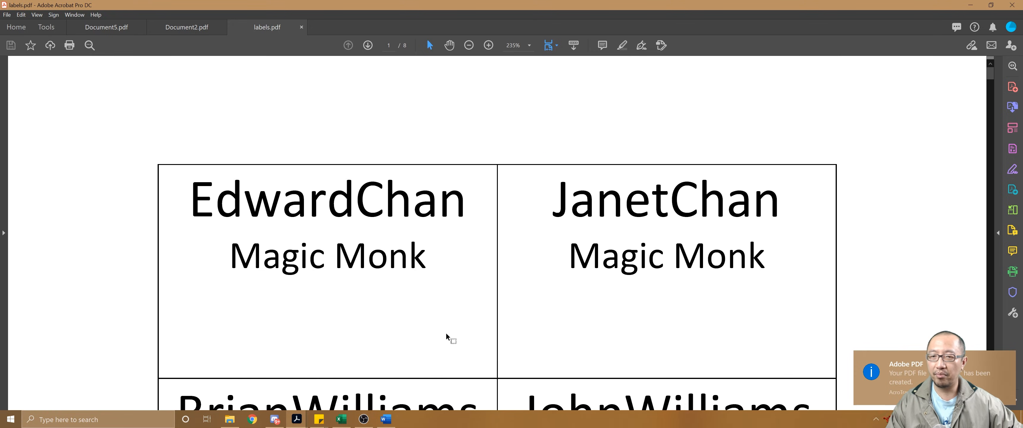
{"action": "scroll", "scroll_direction": "down", "scroll_amount": 3}
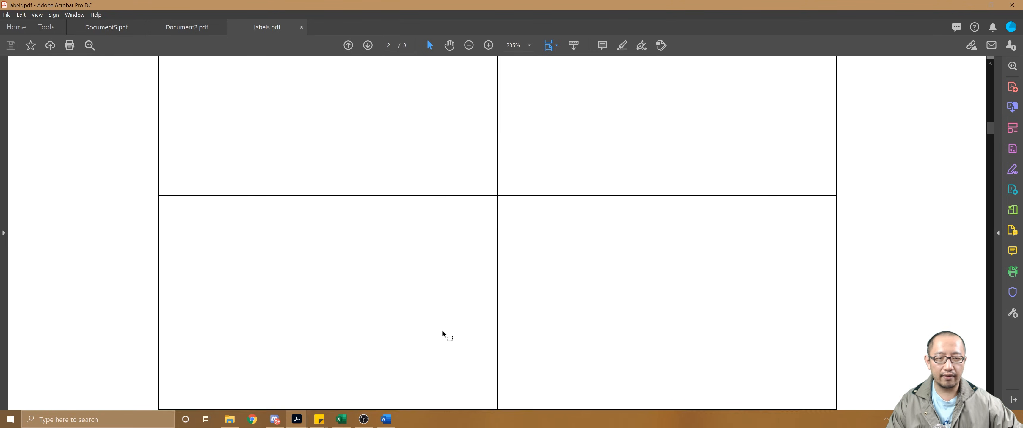
{"action": "scroll", "scroll_direction": "up", "scroll_amount": 3}
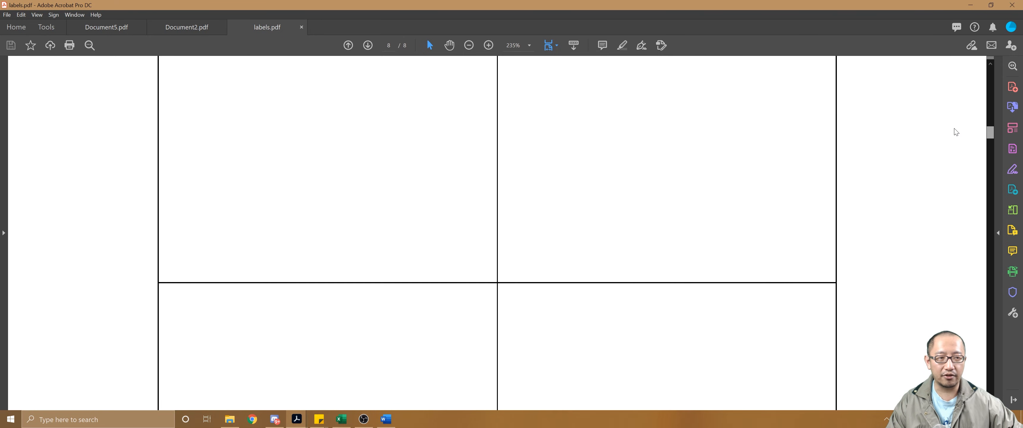
{"action": "left_click", "coordinate": [385, 420]}
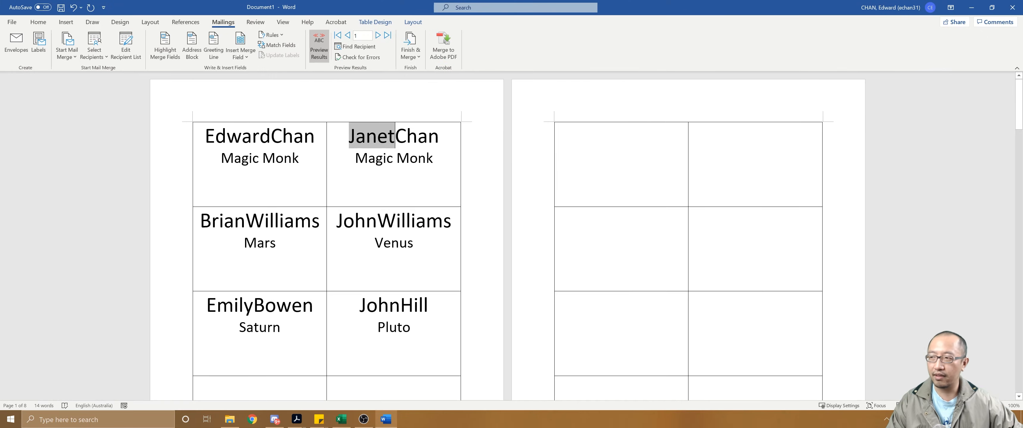